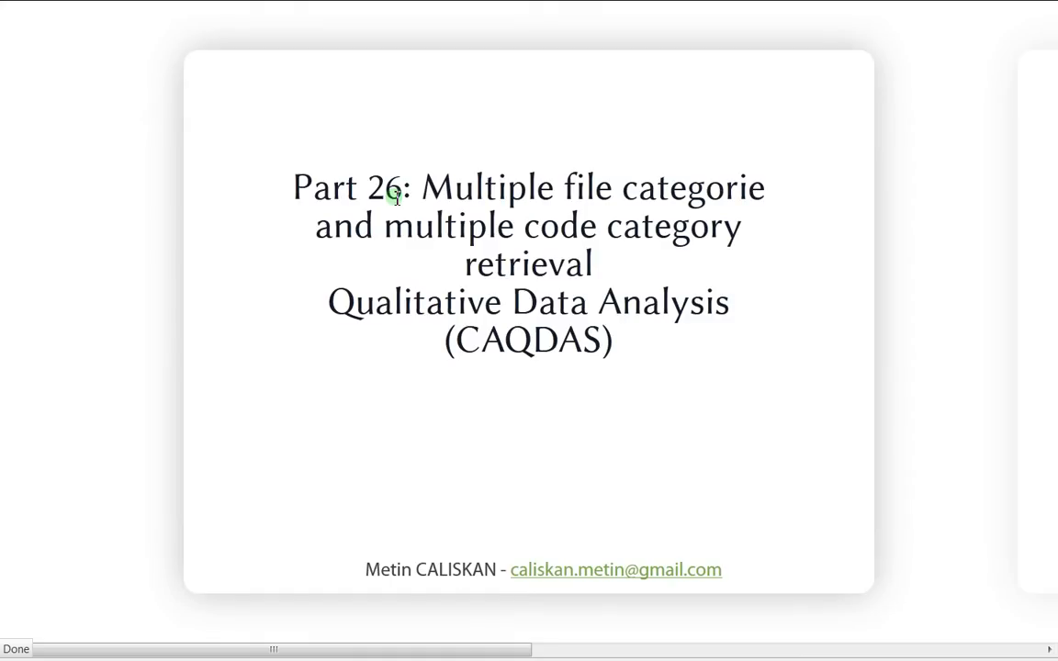
pyautogui.moveTo(512, 208)
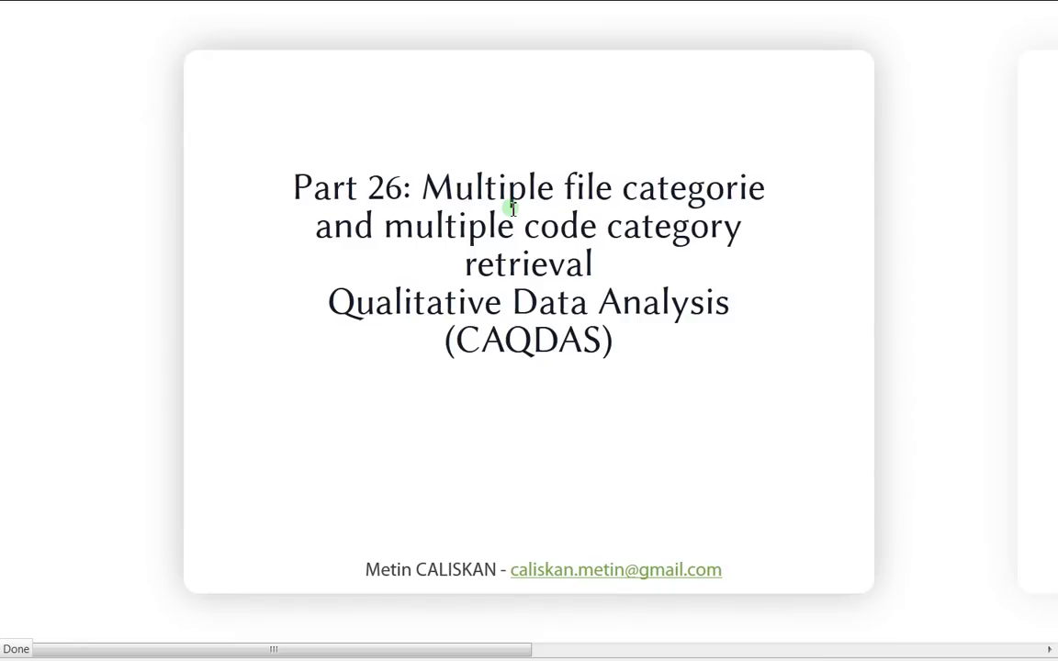
pyautogui.moveTo(254, 193)
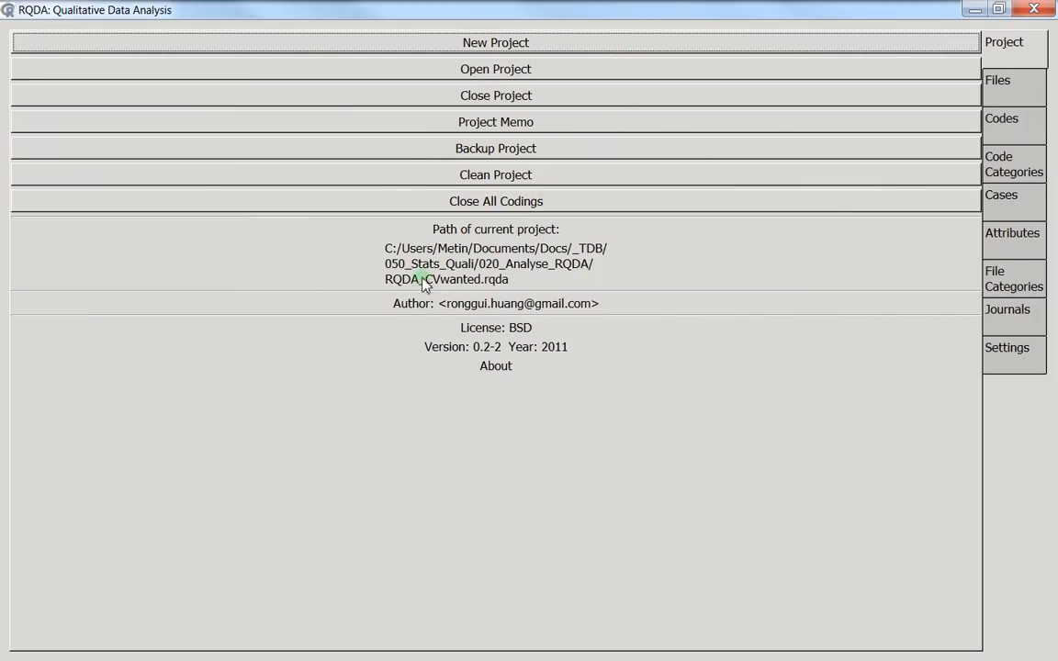
# - In Settings, set Type of Retrieval to filecategory
pyautogui.click(997, 81)
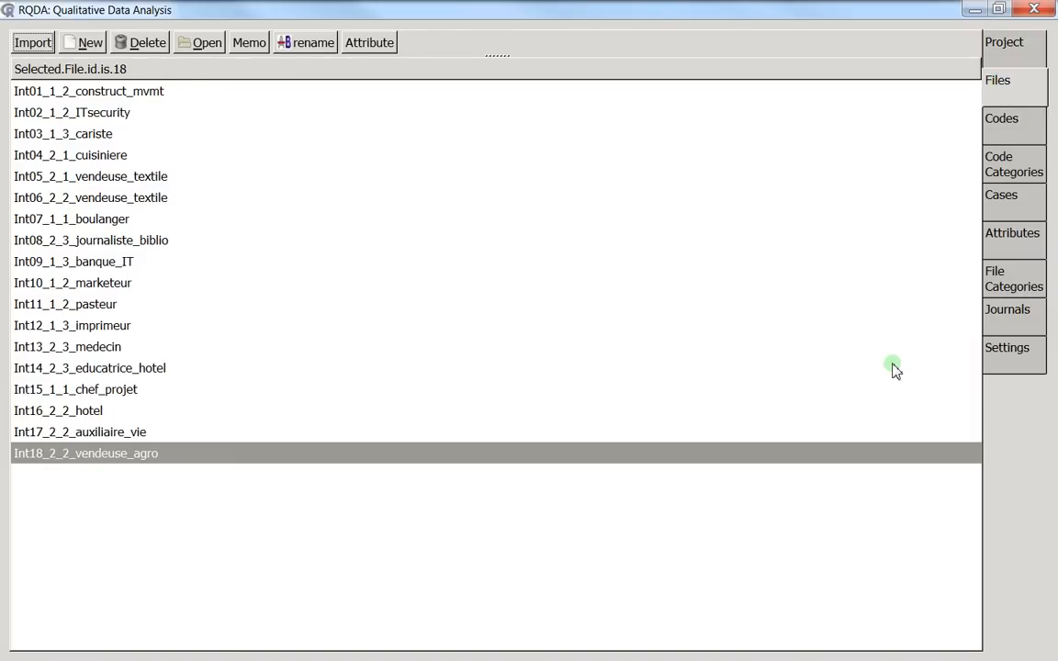
pyautogui.click(1007, 347)
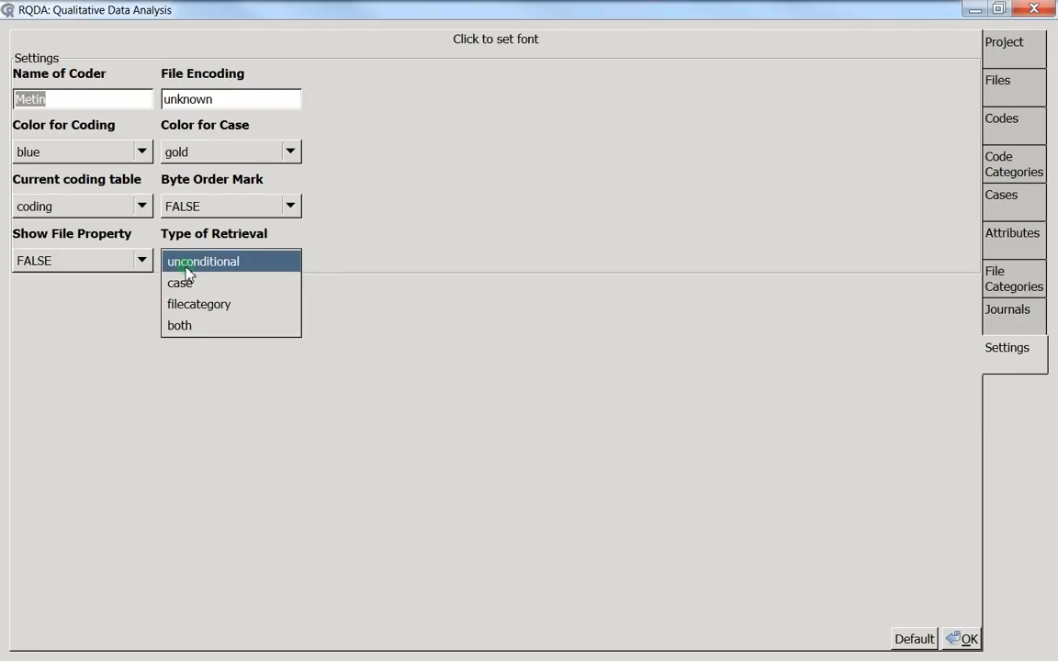
pyautogui.click(202, 260)
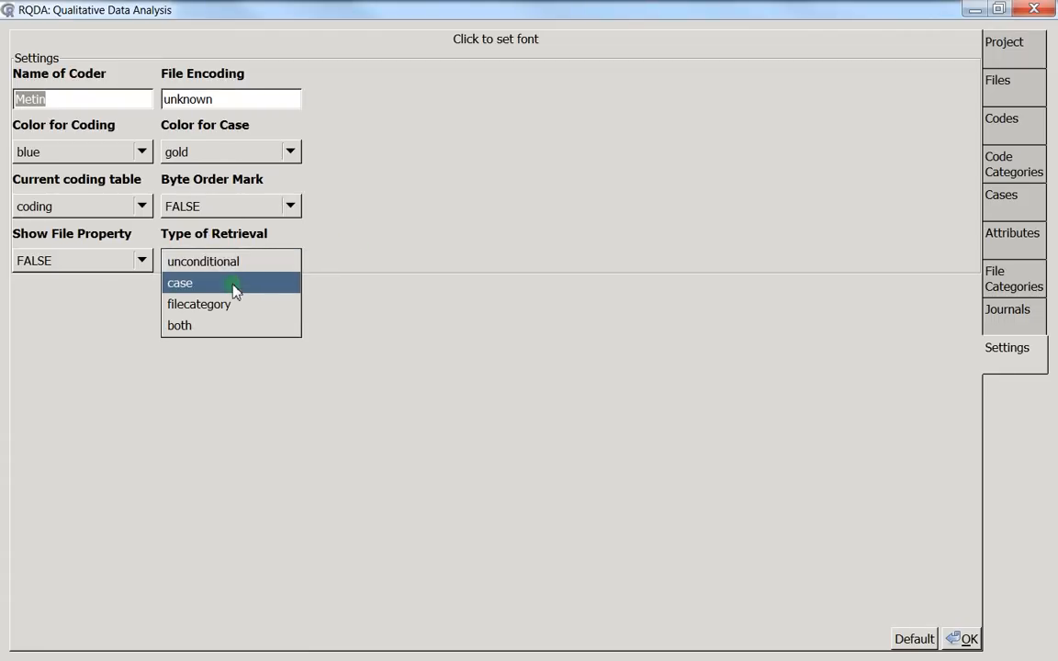
pyautogui.click(199, 305)
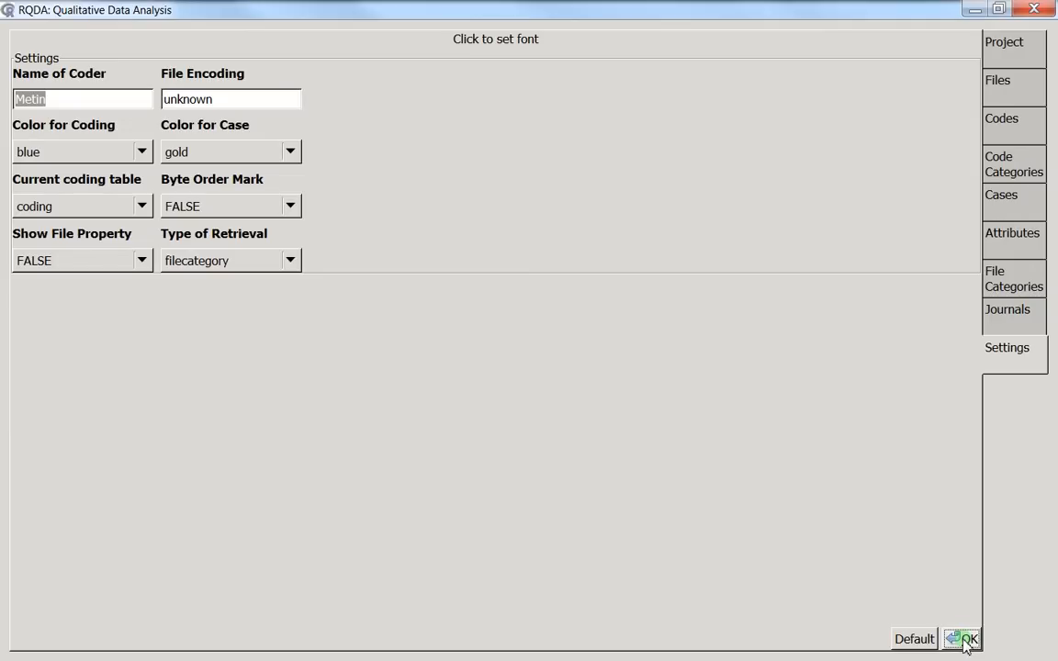
pyautogui.moveTo(1006, 279)
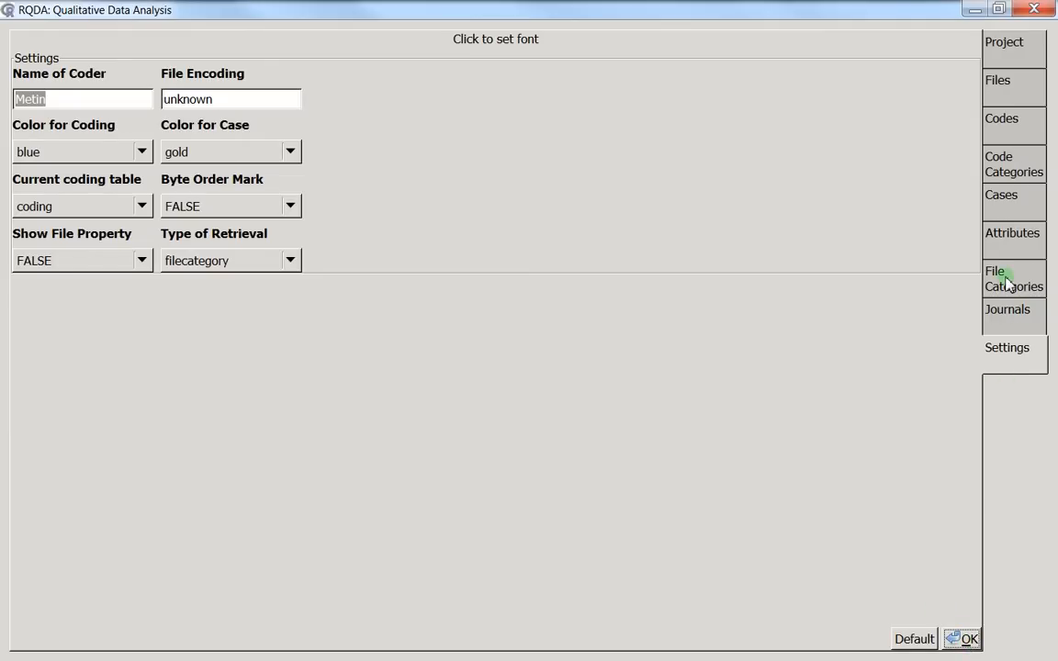
# - With Homme chosen, retrieve the Facebook codings (six from four files) and close the results
pyautogui.click(1014, 279)
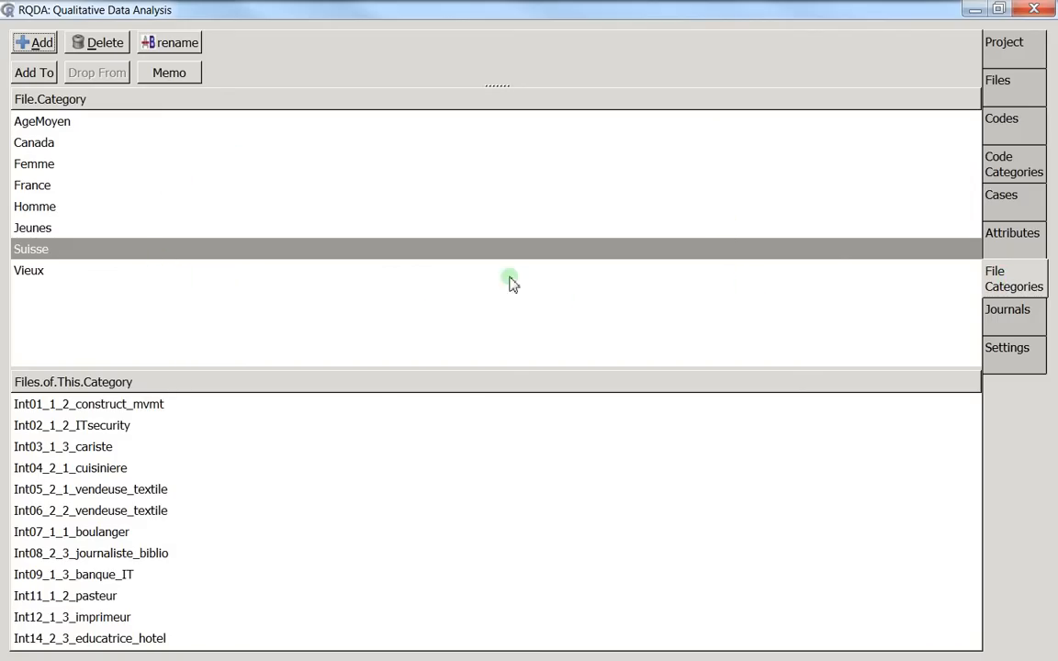
pyautogui.moveTo(147, 204)
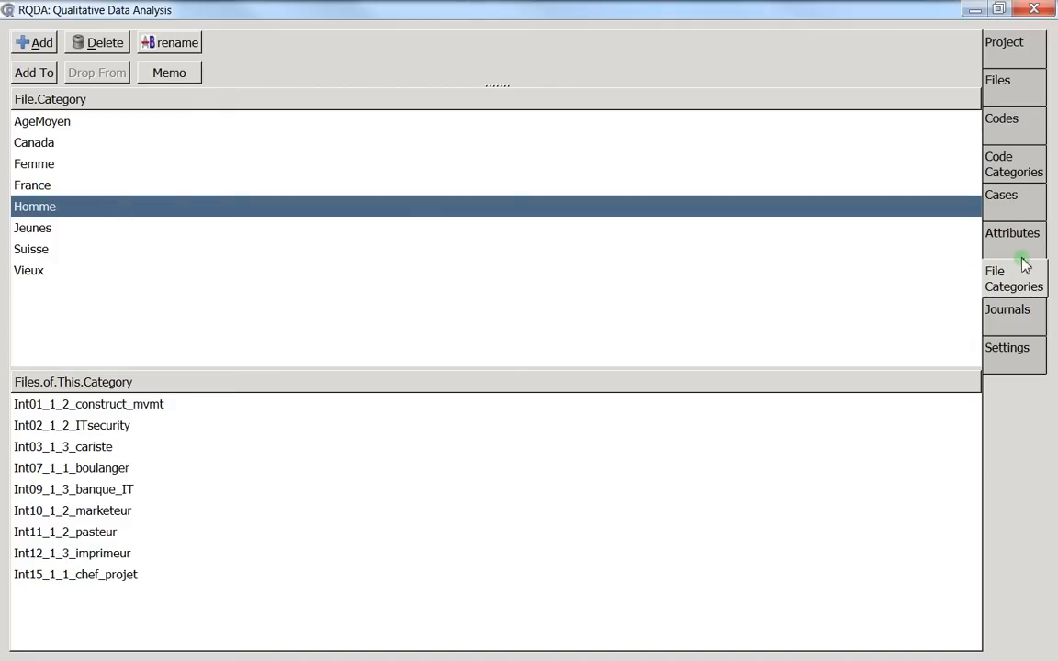
pyautogui.click(1014, 164)
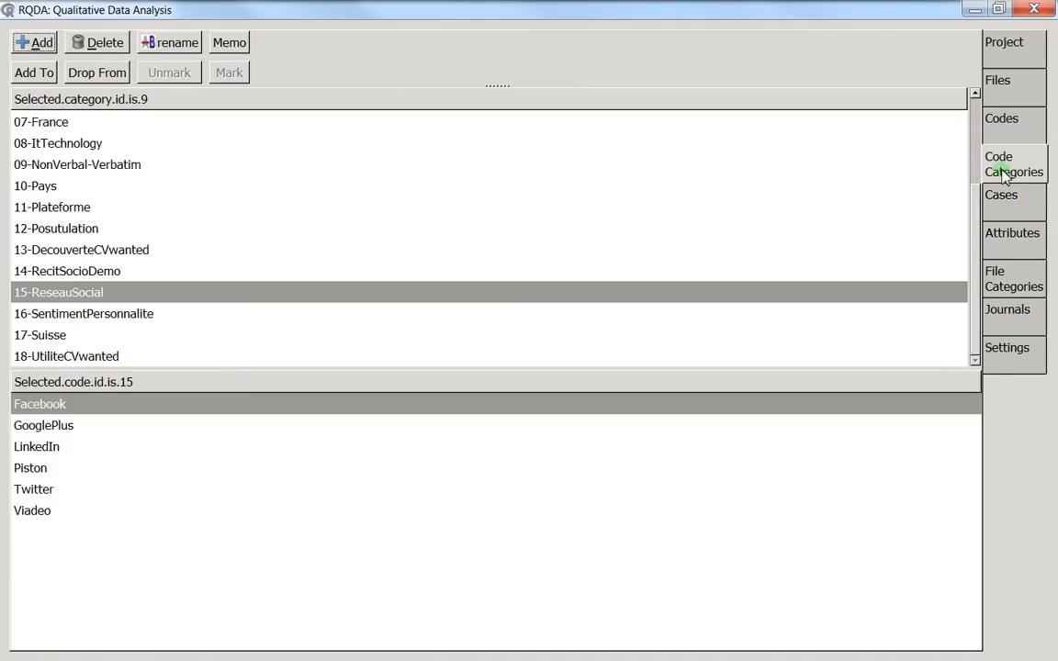
pyautogui.click(41, 404)
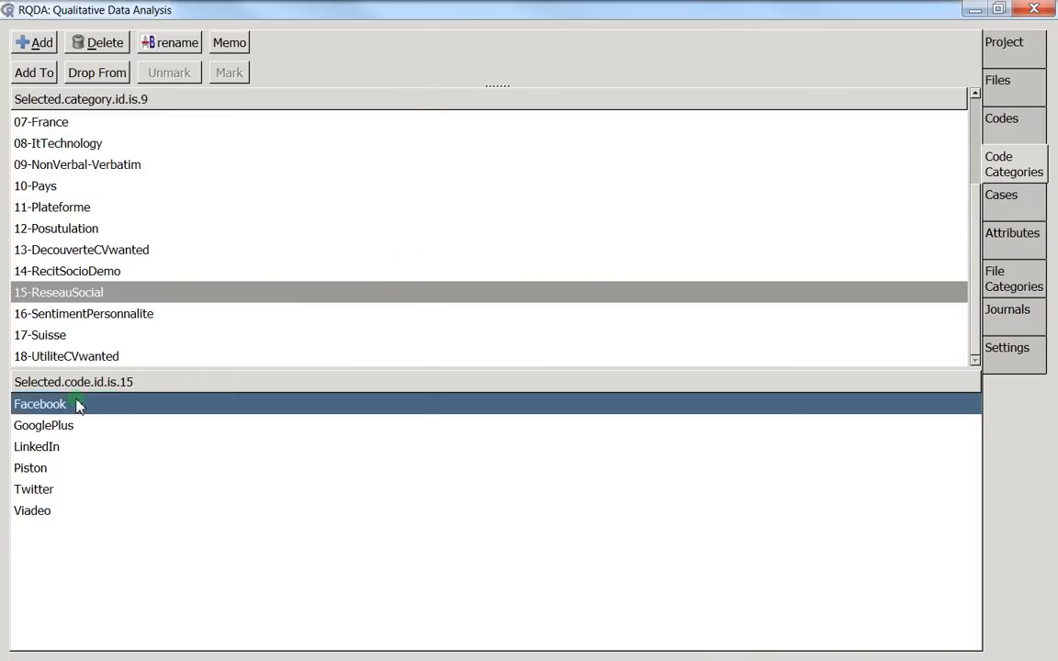
pyautogui.doubleClick(40, 404)
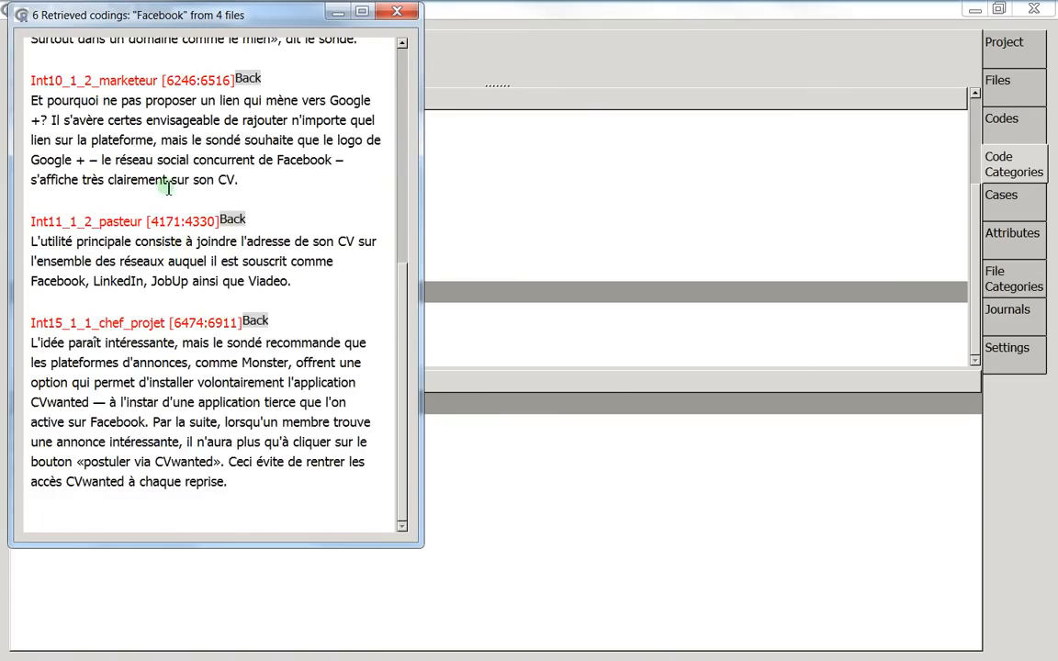
pyautogui.moveTo(59, 39)
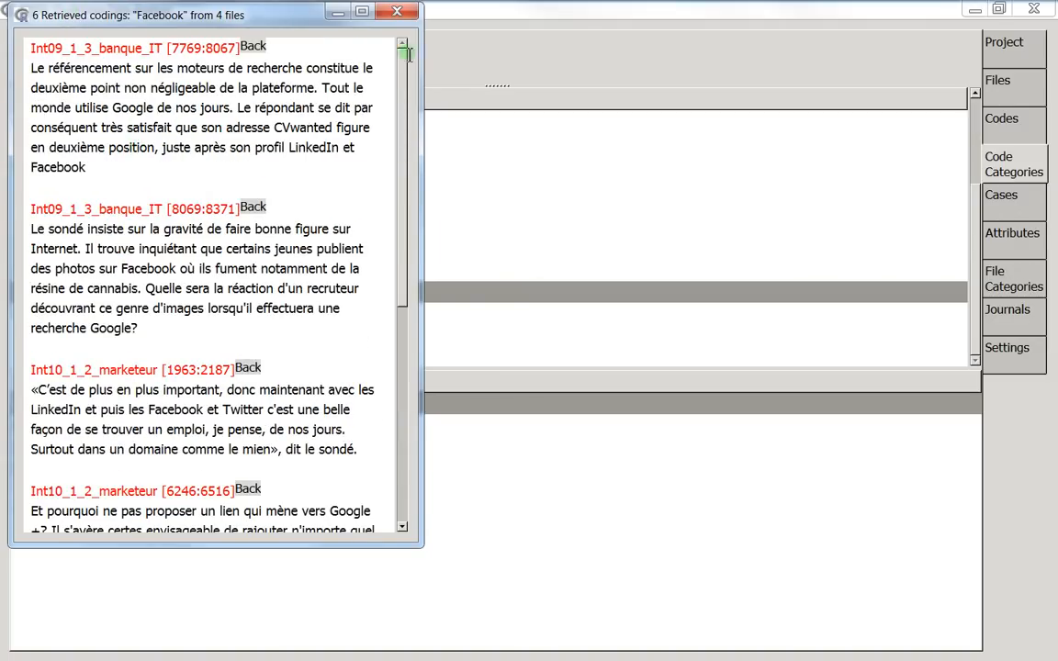
pyautogui.click(397, 11)
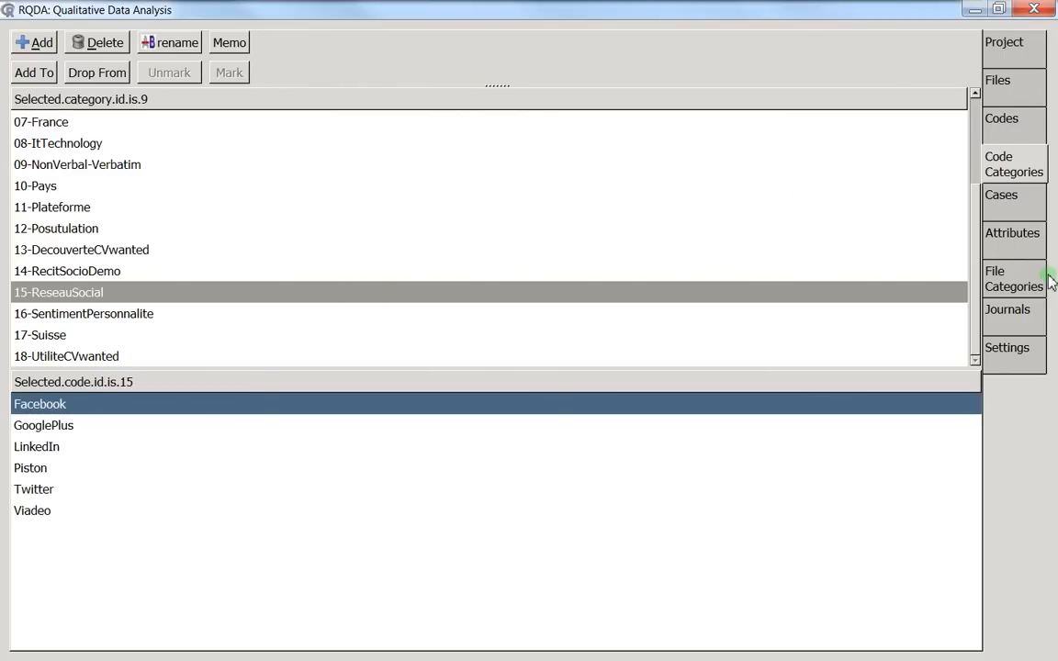
# - Select Homme and add Jeunes in File Categories, leaving two matching interviews
pyautogui.click(1014, 279)
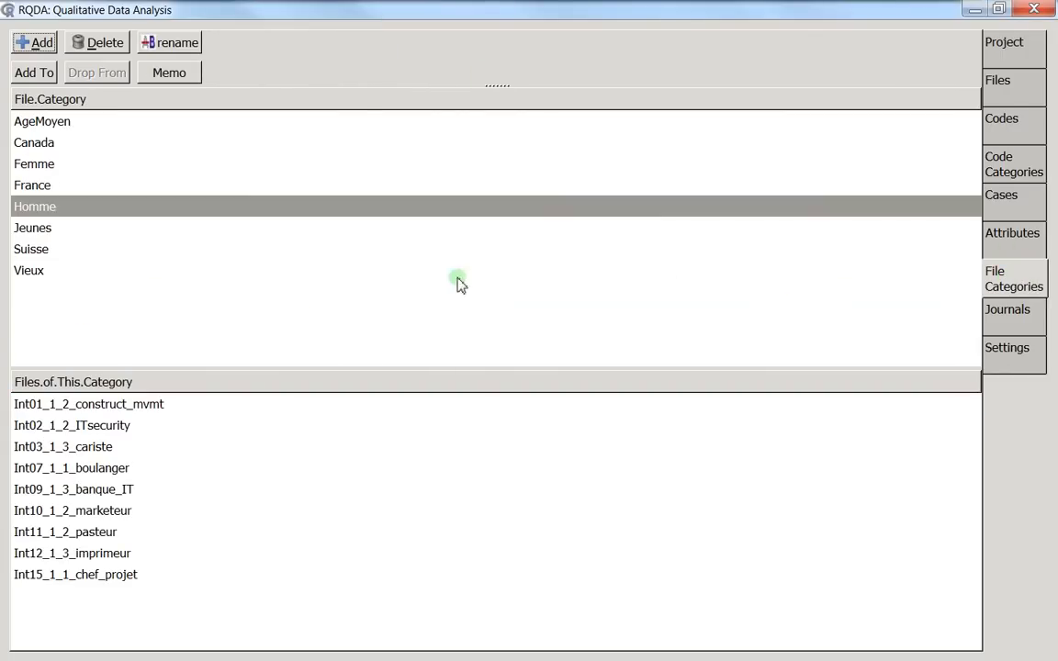
pyautogui.moveTo(54, 241)
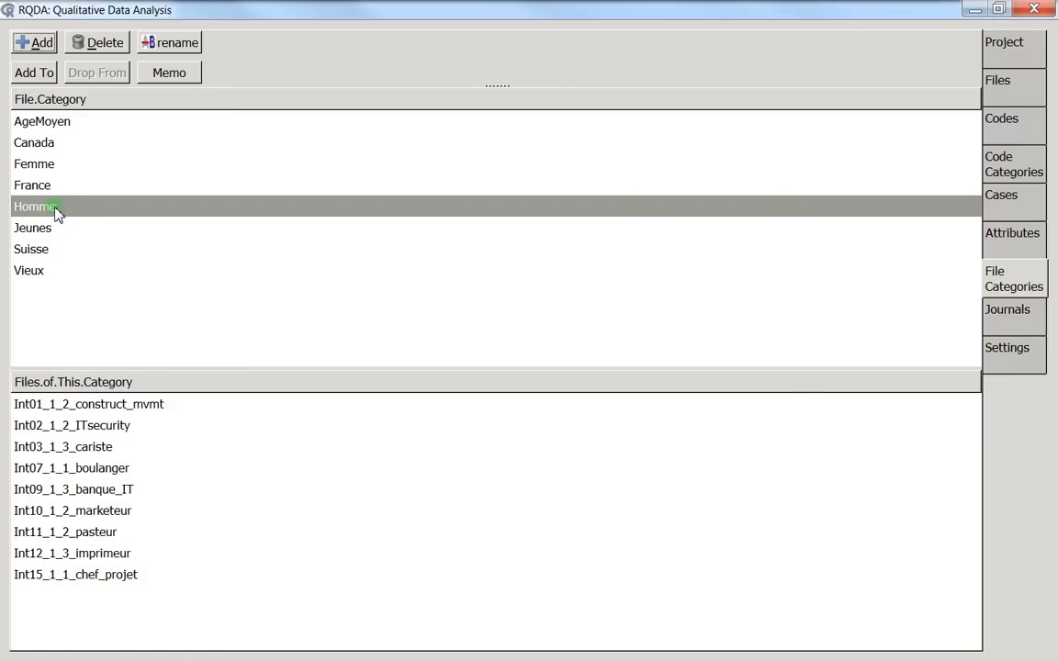
pyautogui.click(34, 206)
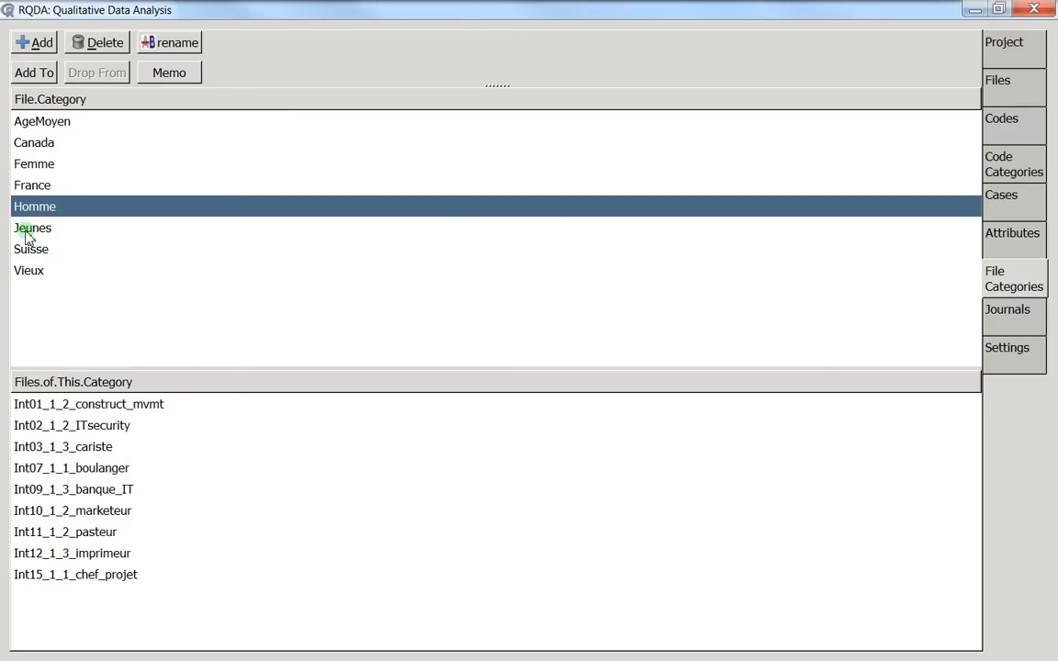
pyautogui.moveTo(143, 217)
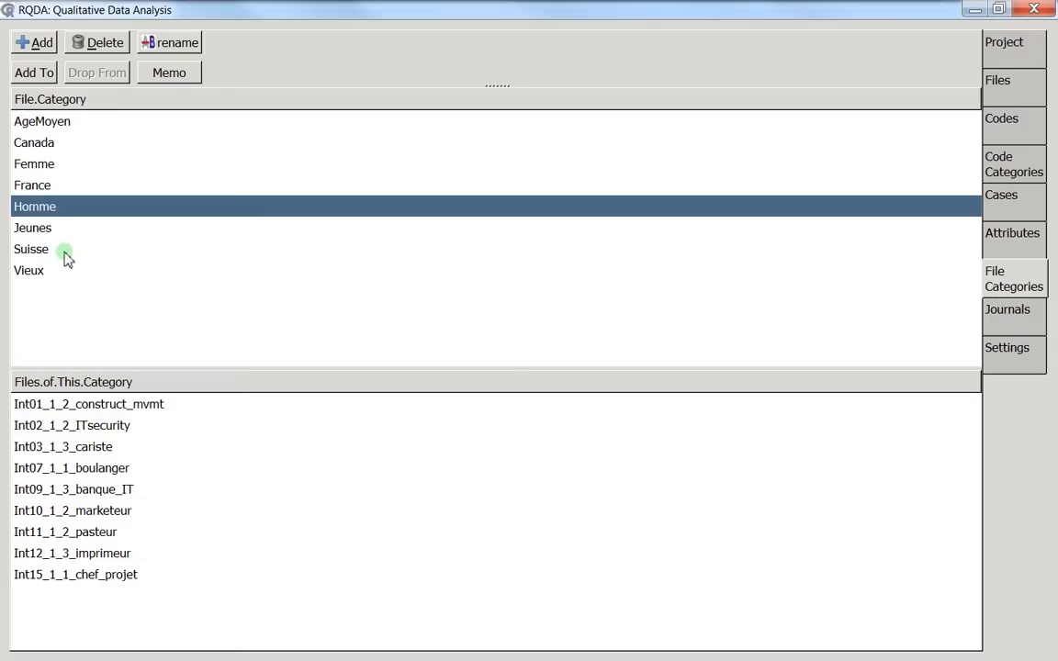
pyautogui.moveTo(55, 229)
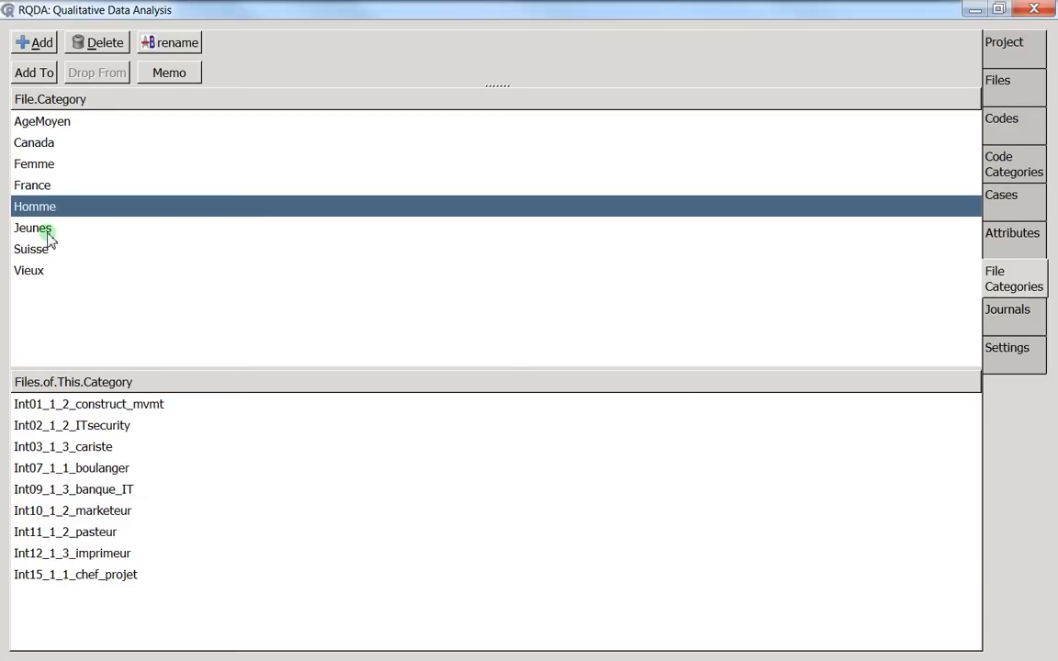
pyautogui.click(33, 228)
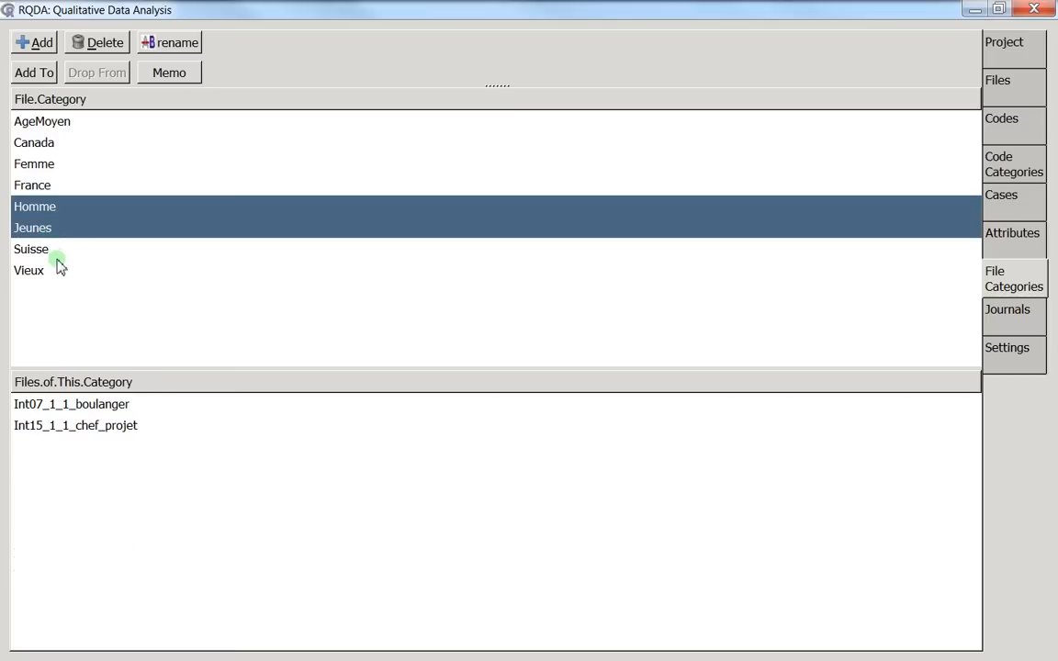
pyautogui.moveTo(59, 261)
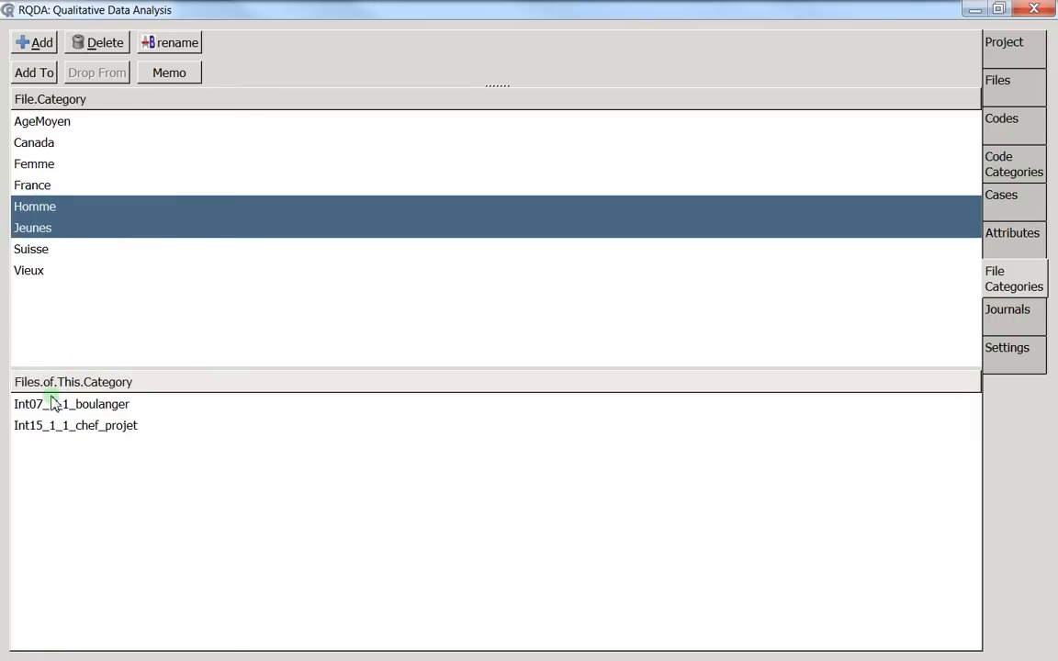
pyautogui.moveTo(55, 421)
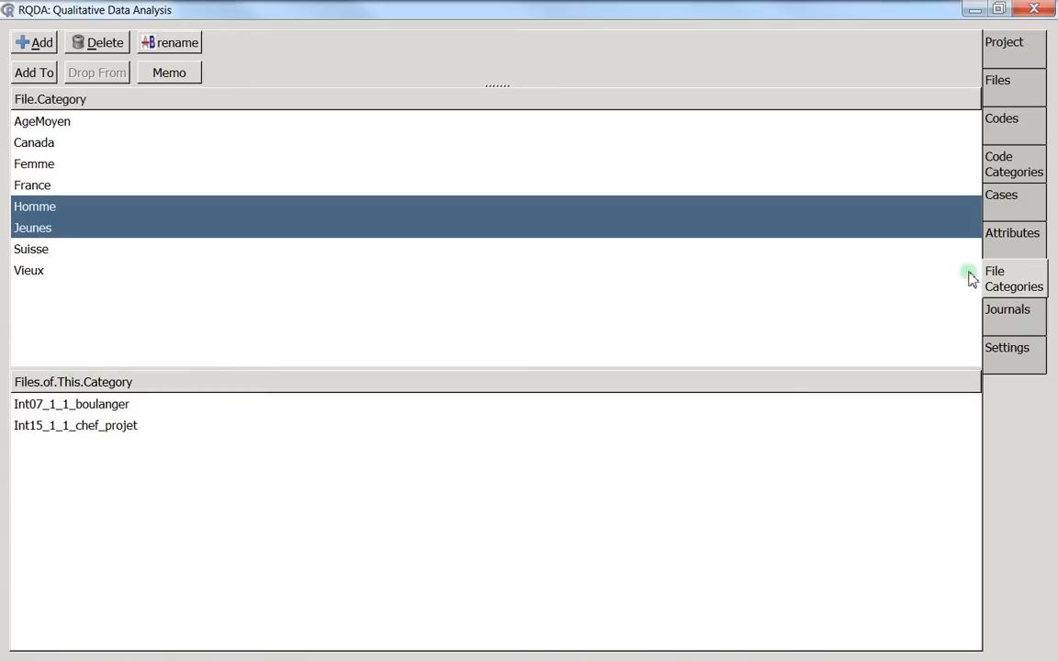
# - Retrieve the Facebook coding for Homme and Jeunes, one passage from Int15_1_1_chef_projet
pyautogui.click(1002, 195)
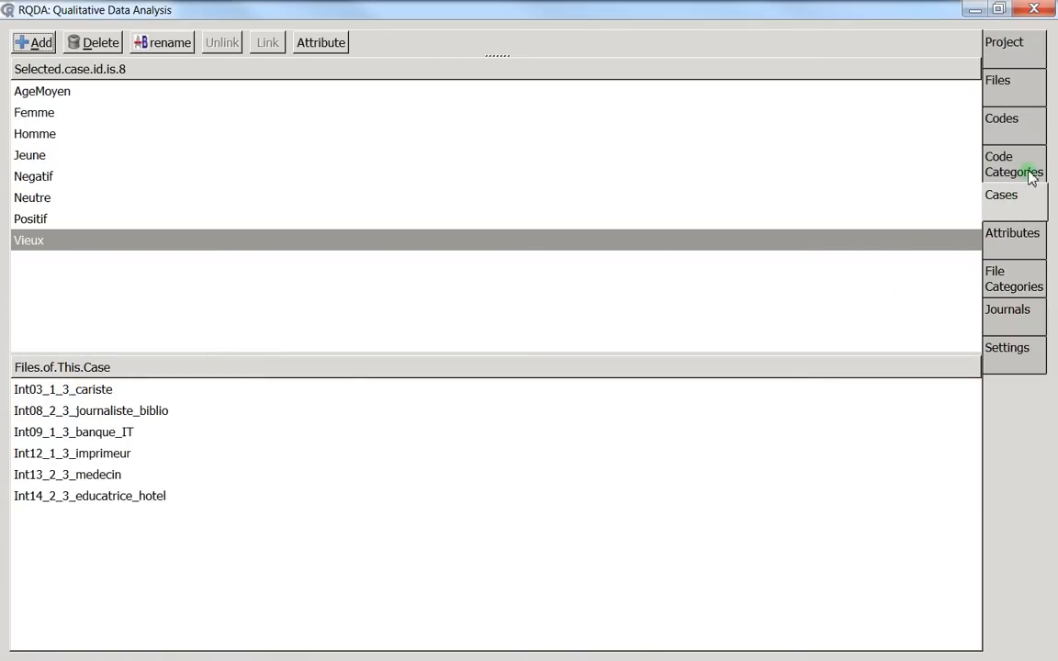
pyautogui.click(997, 81)
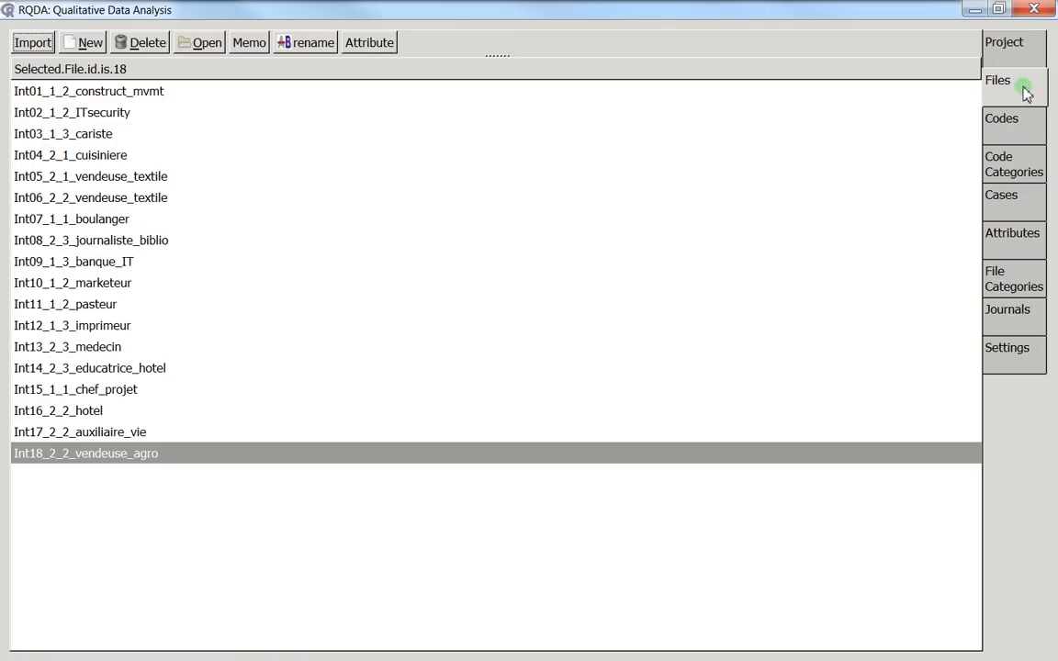
pyautogui.moveTo(1014, 164)
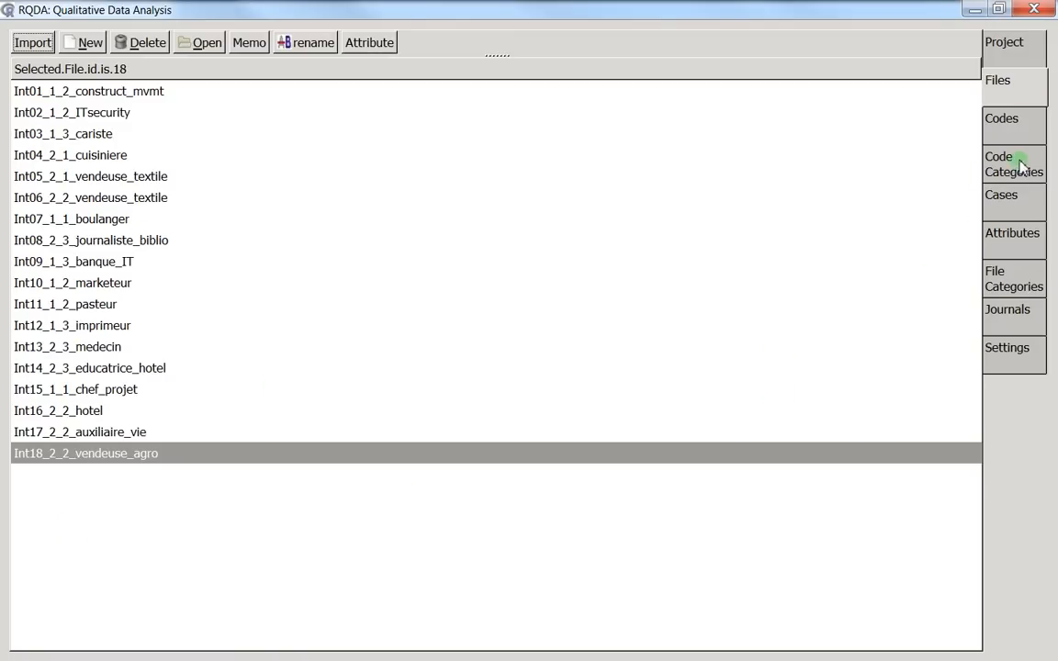
pyautogui.click(1014, 163)
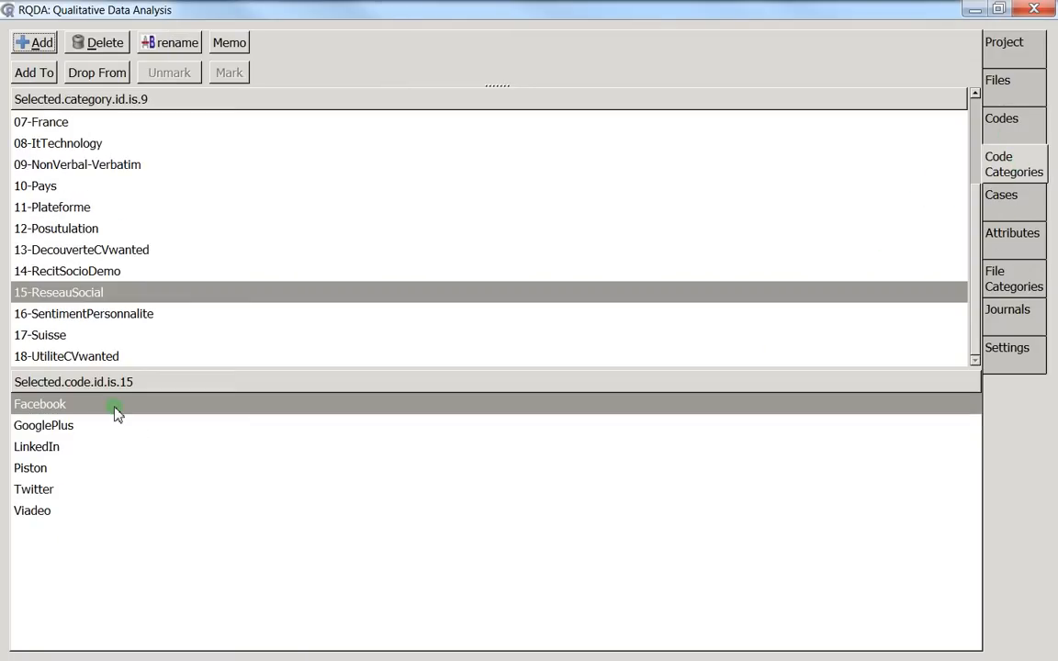
pyautogui.doubleClick(40, 404)
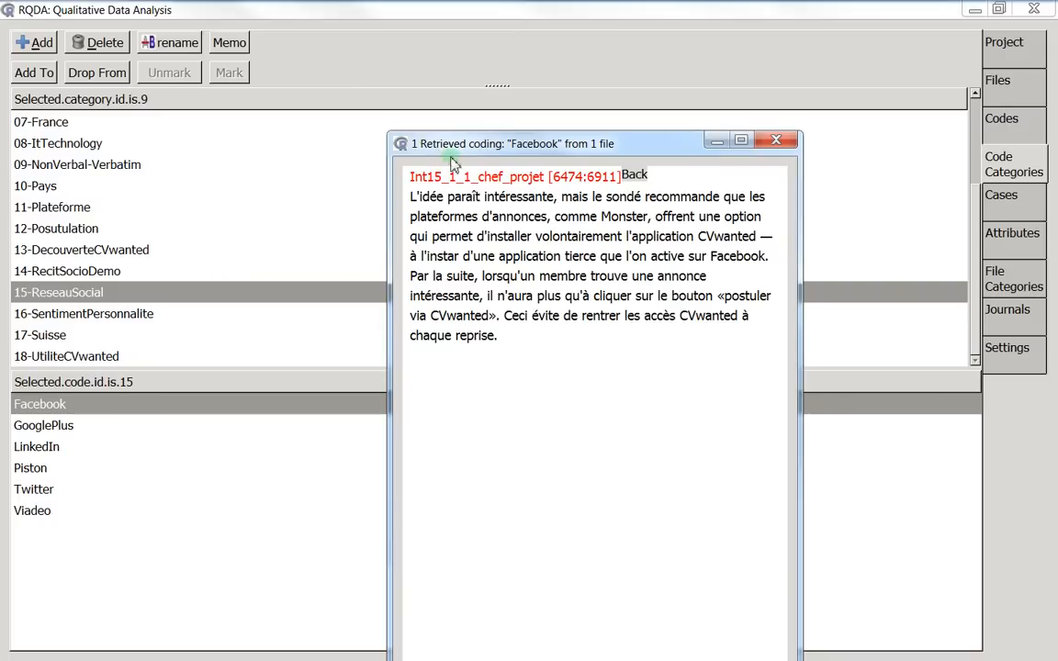
pyautogui.moveTo(417, 152)
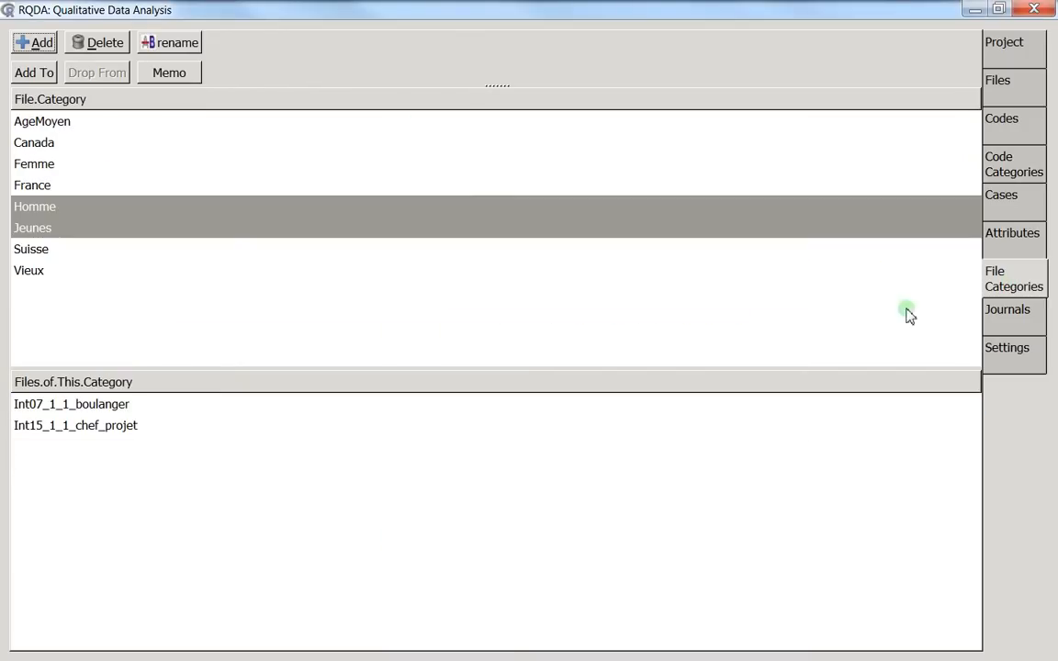
pyautogui.moveTo(60, 175)
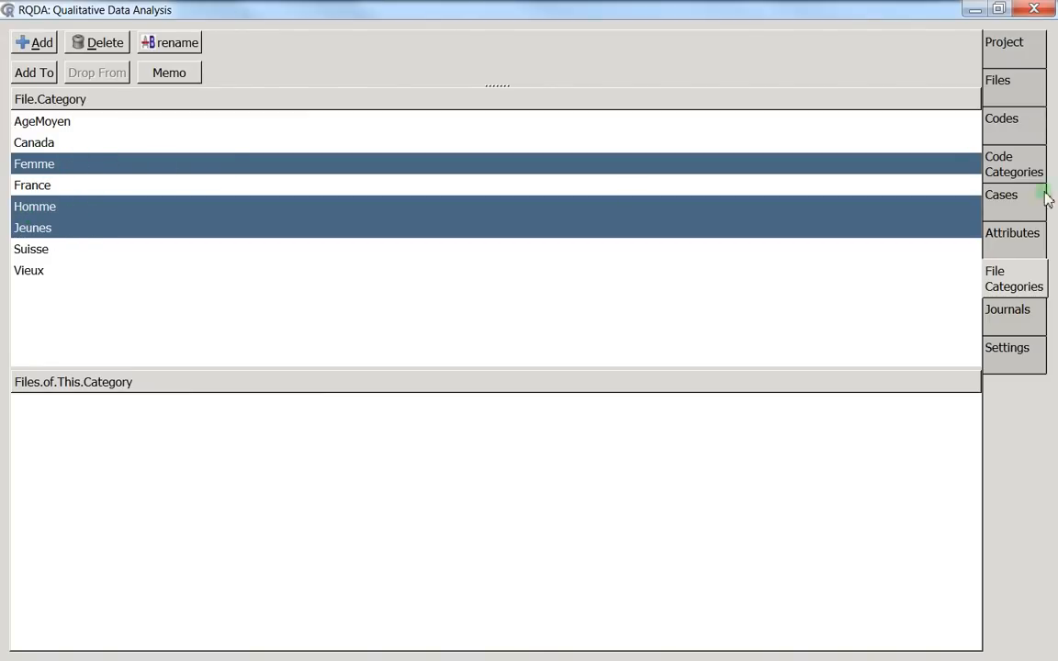
# - Check the cases list and return to File Categories to add Femme
pyautogui.click(1014, 163)
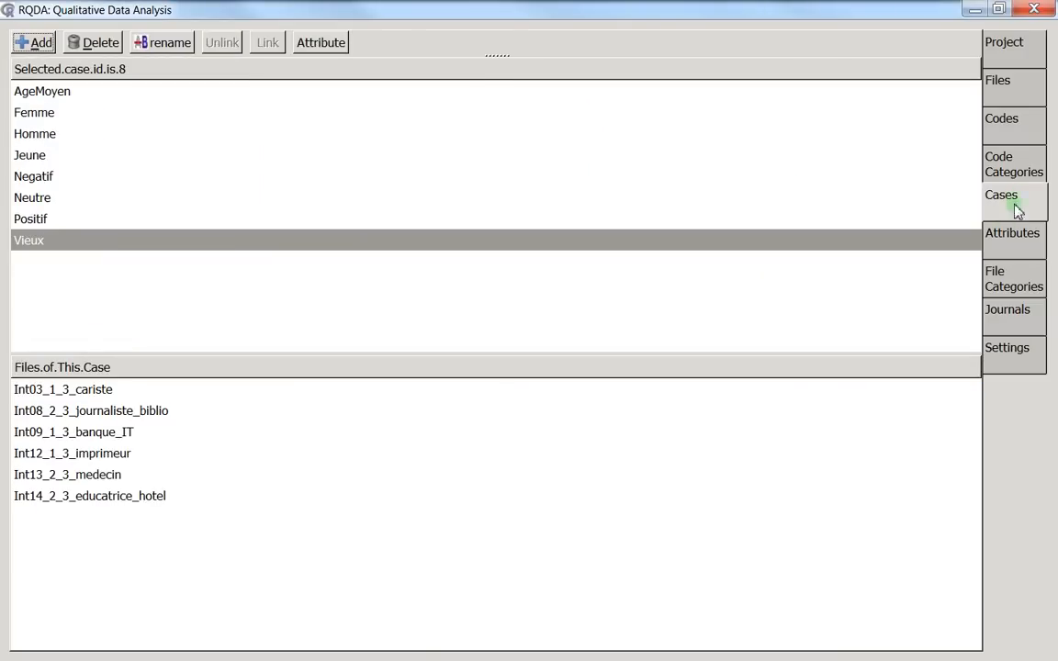
pyautogui.click(1014, 279)
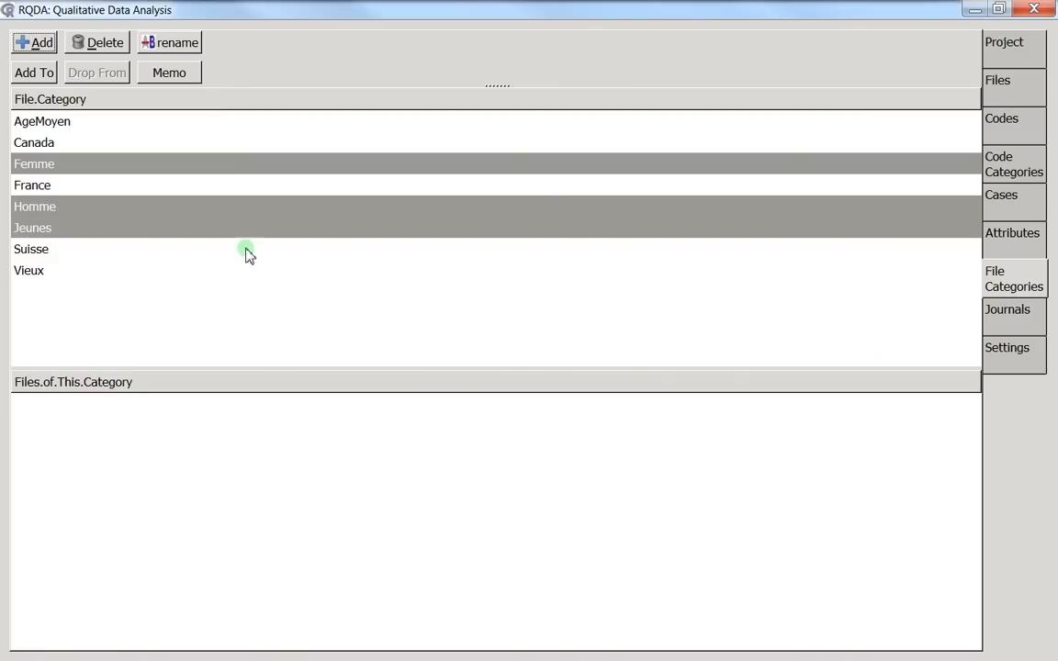
# - Replace Femme with Suisse in the chosen categories, then view cases and code categories
pyautogui.click(35, 206)
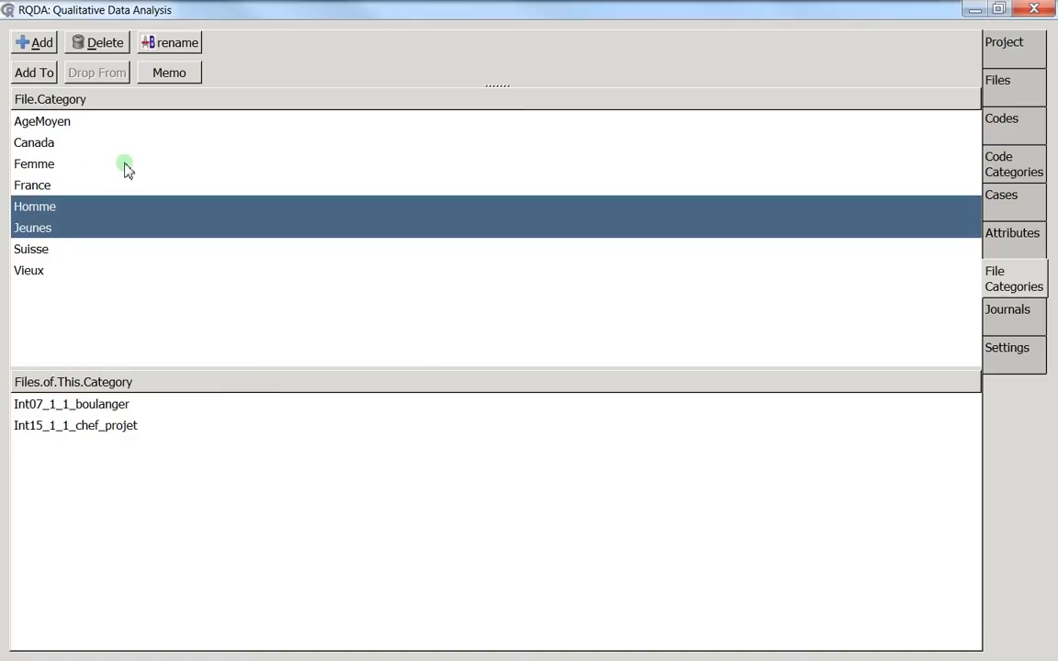
pyautogui.moveTo(88, 283)
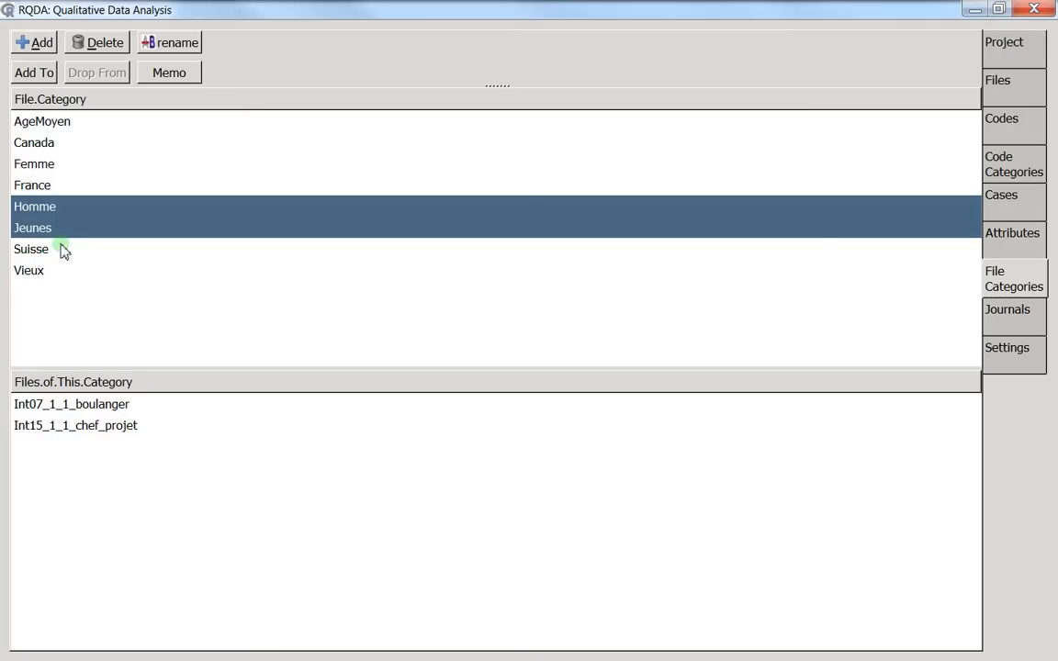
pyautogui.click(32, 250)
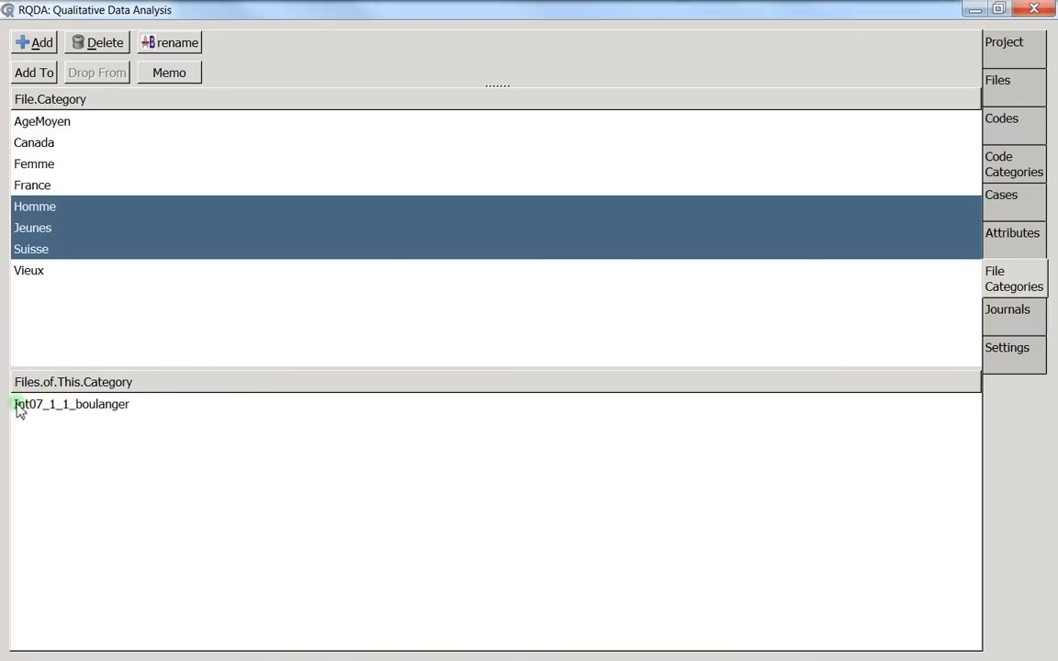
pyautogui.click(1001, 195)
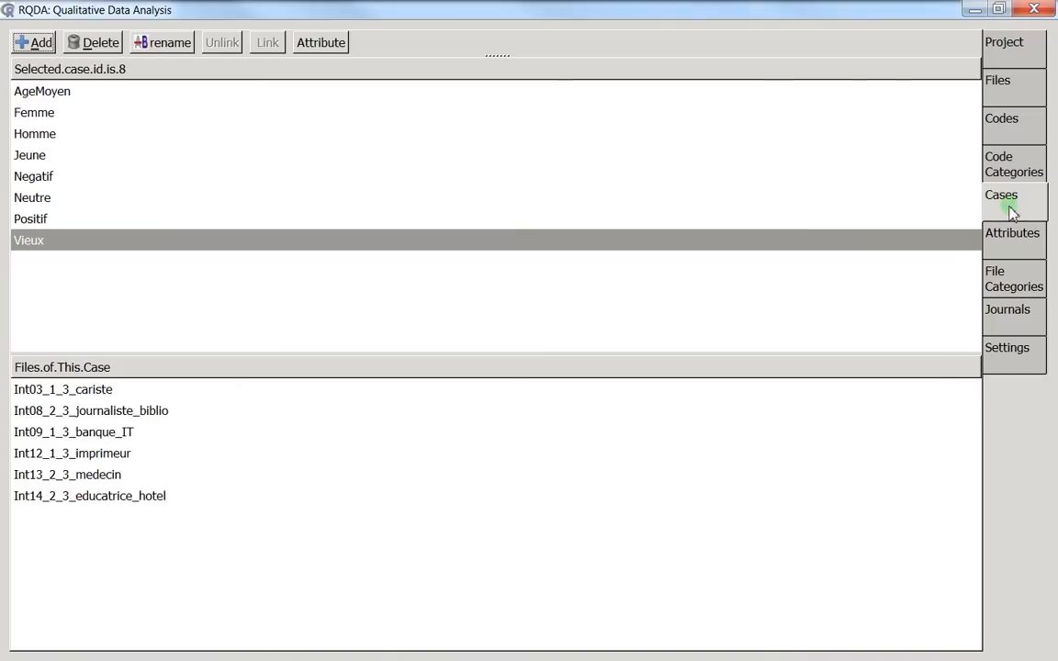
pyautogui.click(1014, 164)
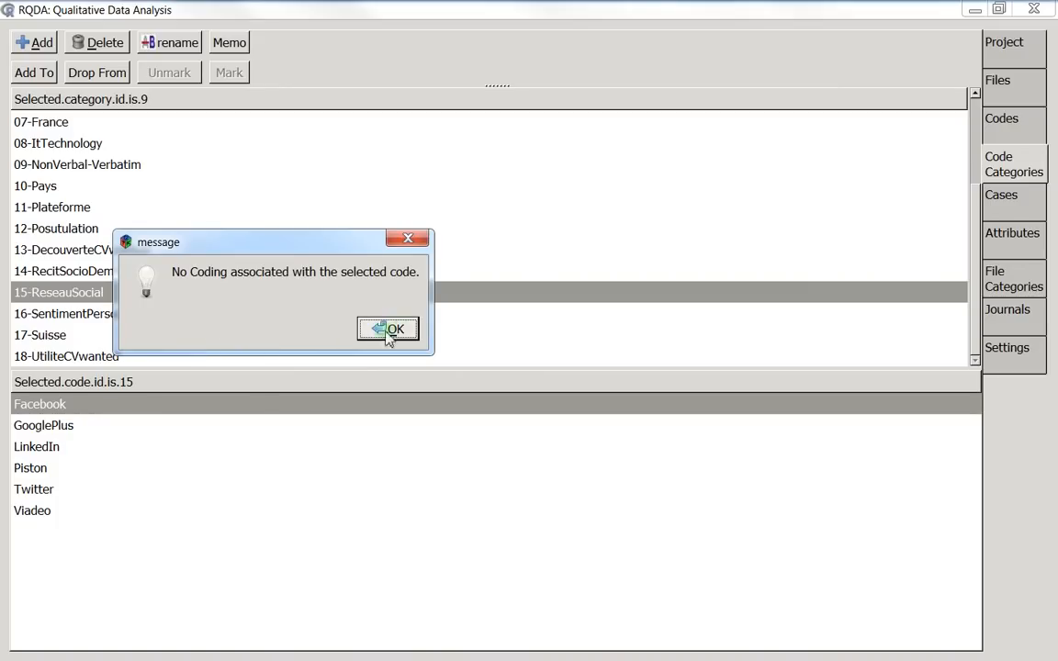
# - Dismiss the 'No Coding associated' notice and look over attributes and file categories
pyautogui.click(386, 329)
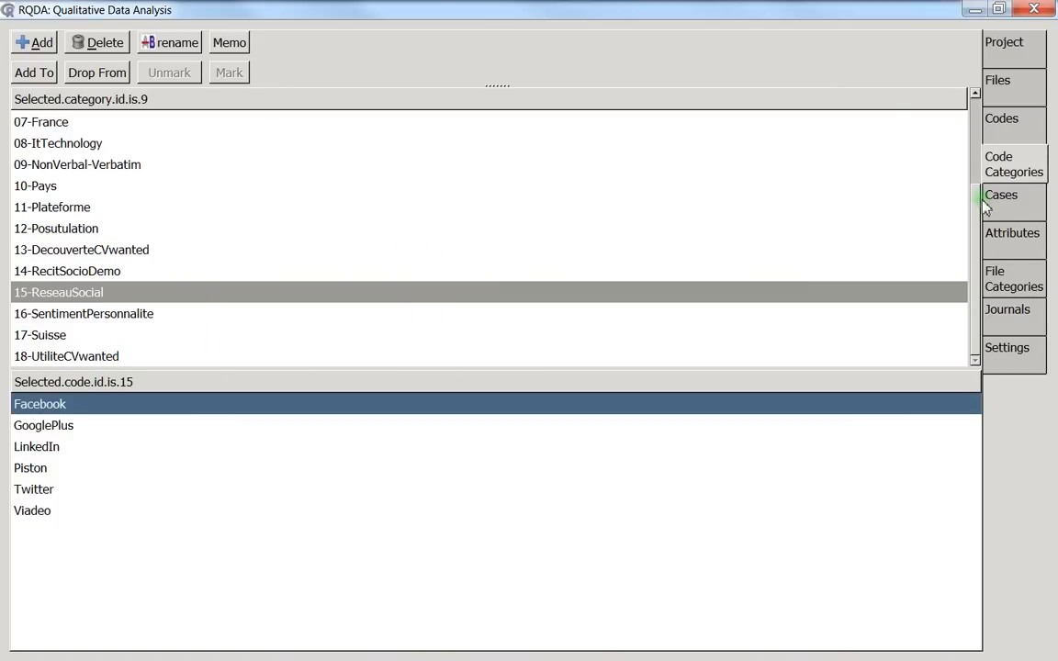
pyautogui.click(1012, 231)
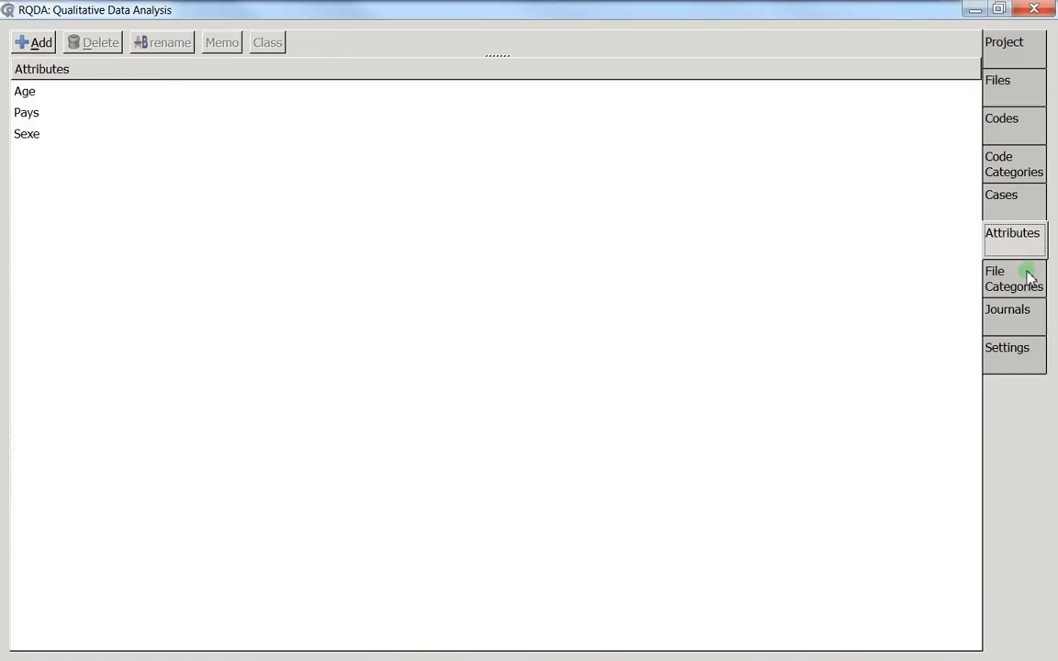
pyautogui.click(1014, 280)
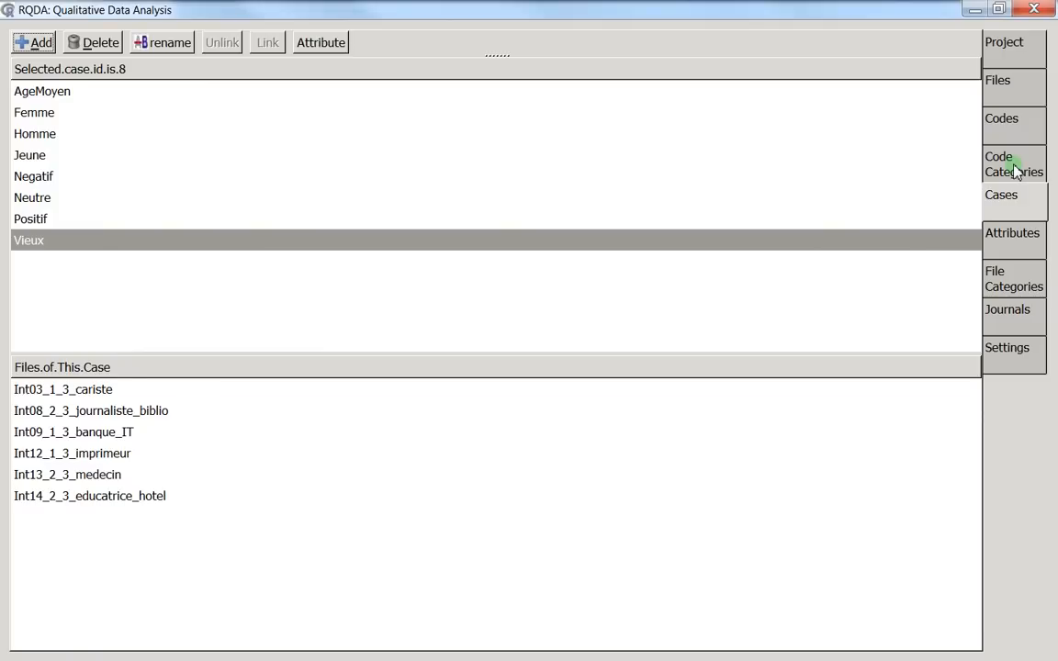
# - Retrieve the Facebook coding for France, Homme and Jeunes, one passage from Int15_1_1_chef_projet, and close it
pyautogui.click(1014, 163)
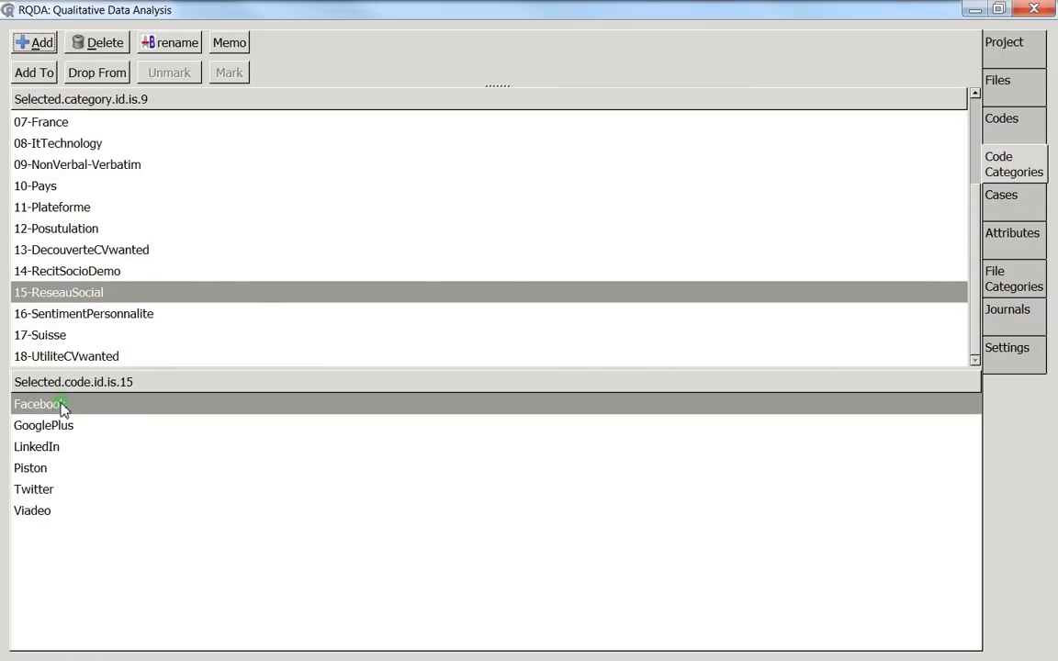
pyautogui.doubleClick(40, 404)
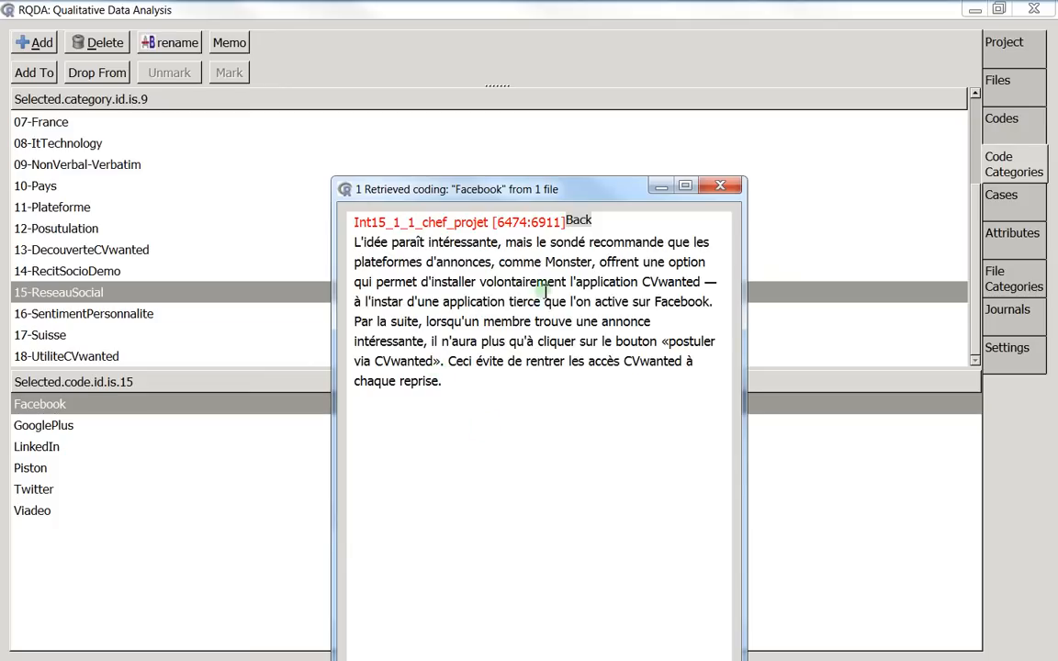
pyautogui.click(720, 183)
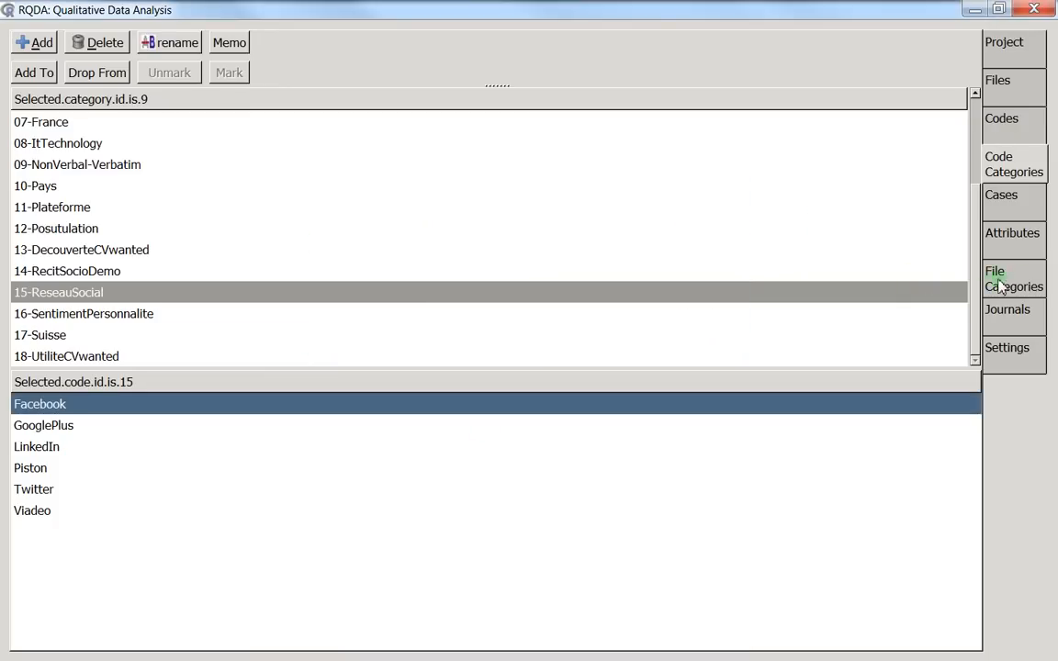
pyautogui.click(1014, 279)
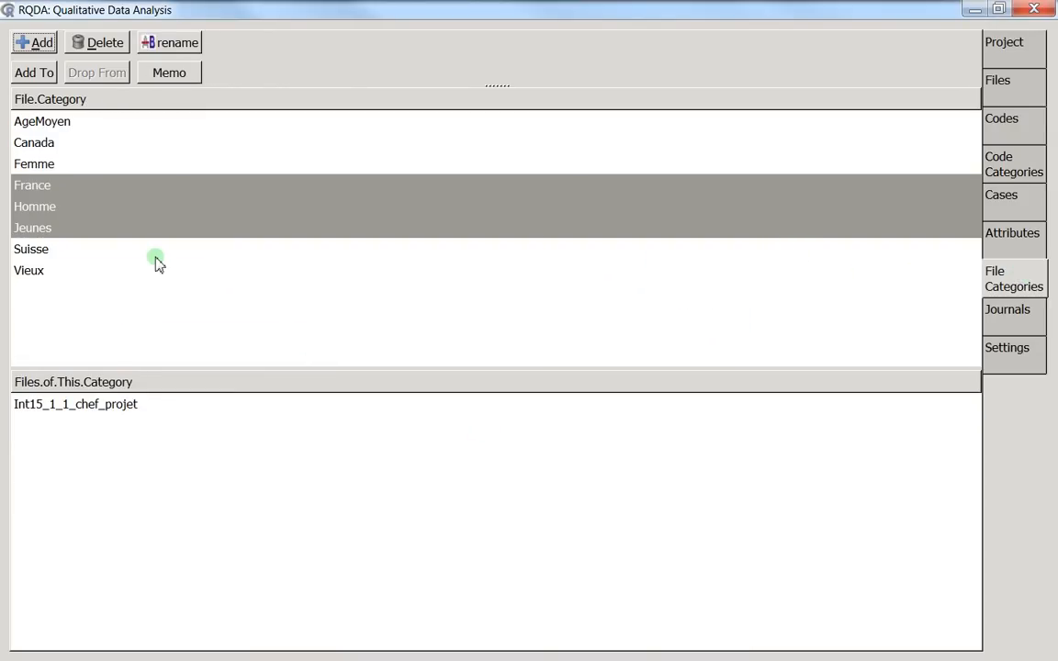
pyautogui.moveTo(327, 311)
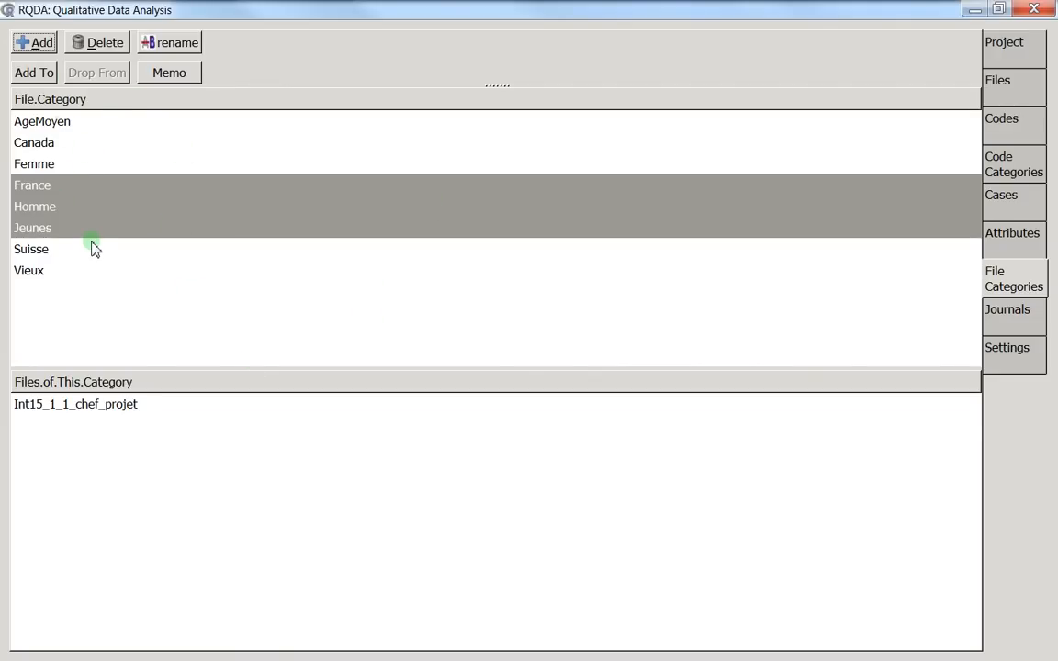
# - In Settings, set Type of Retrieval to both and confirm, returning to File Categories
pyautogui.click(1007, 348)
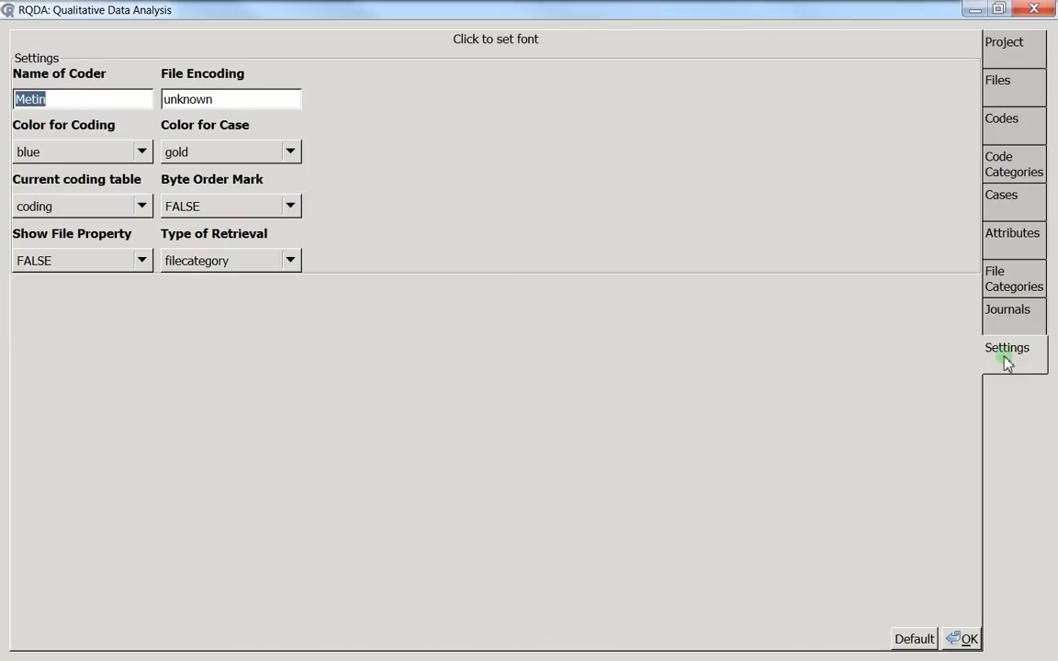
pyautogui.click(1007, 308)
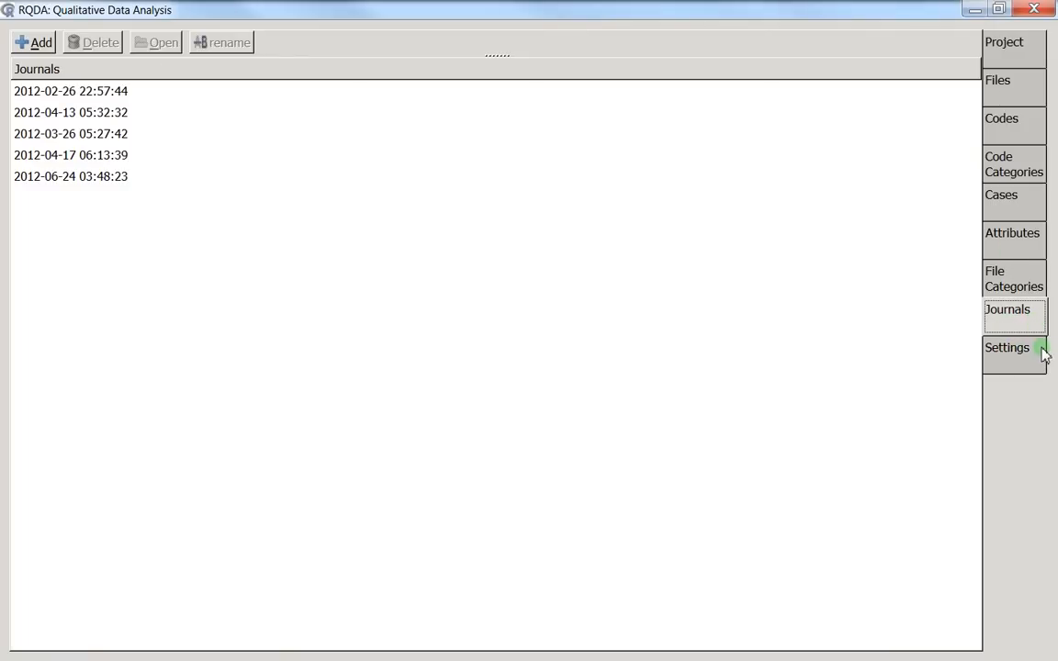
pyautogui.moveTo(1014, 276)
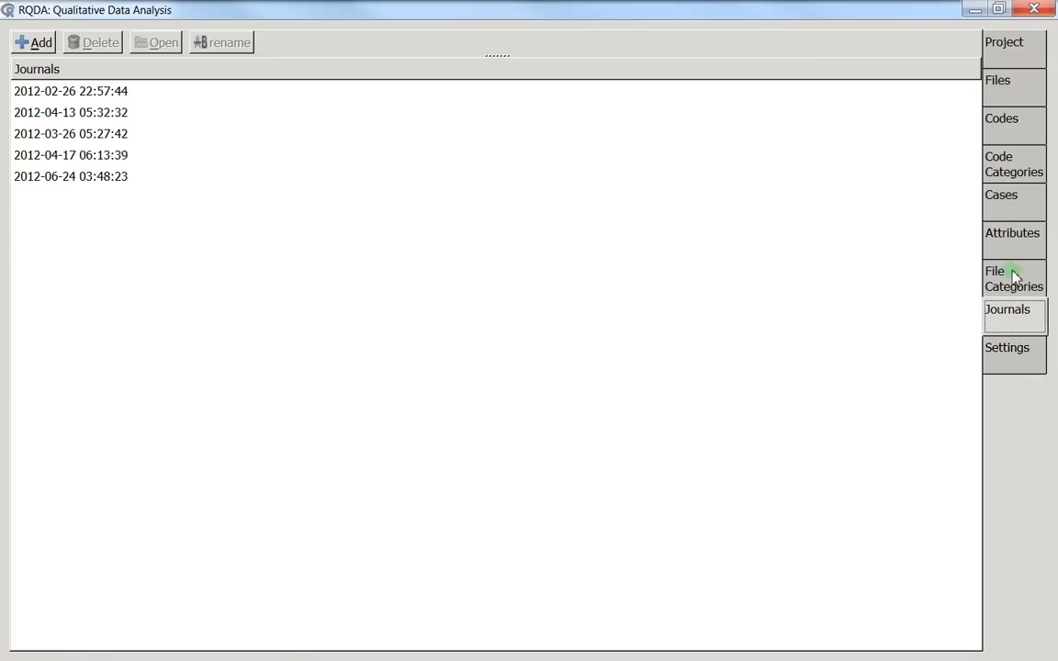
pyautogui.click(1007, 347)
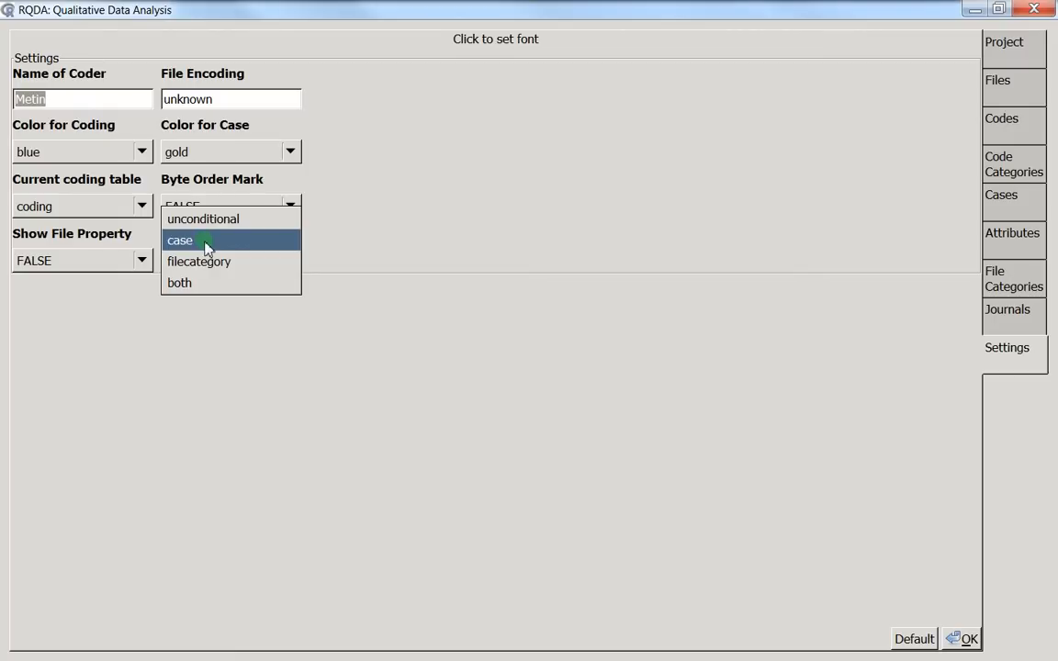
pyautogui.click(1002, 195)
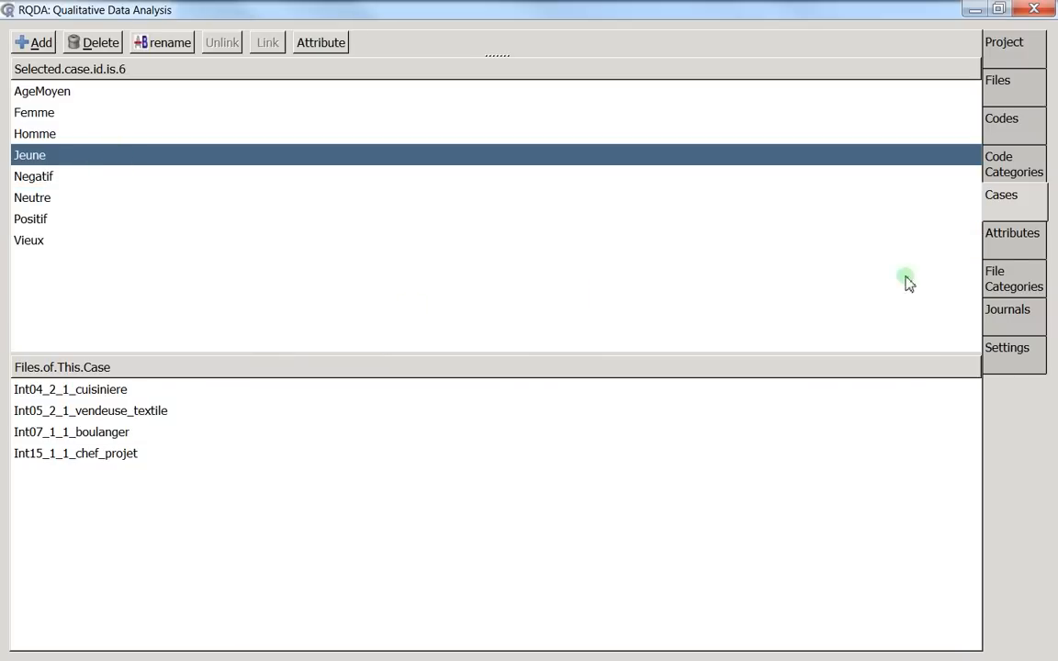
pyautogui.click(1006, 347)
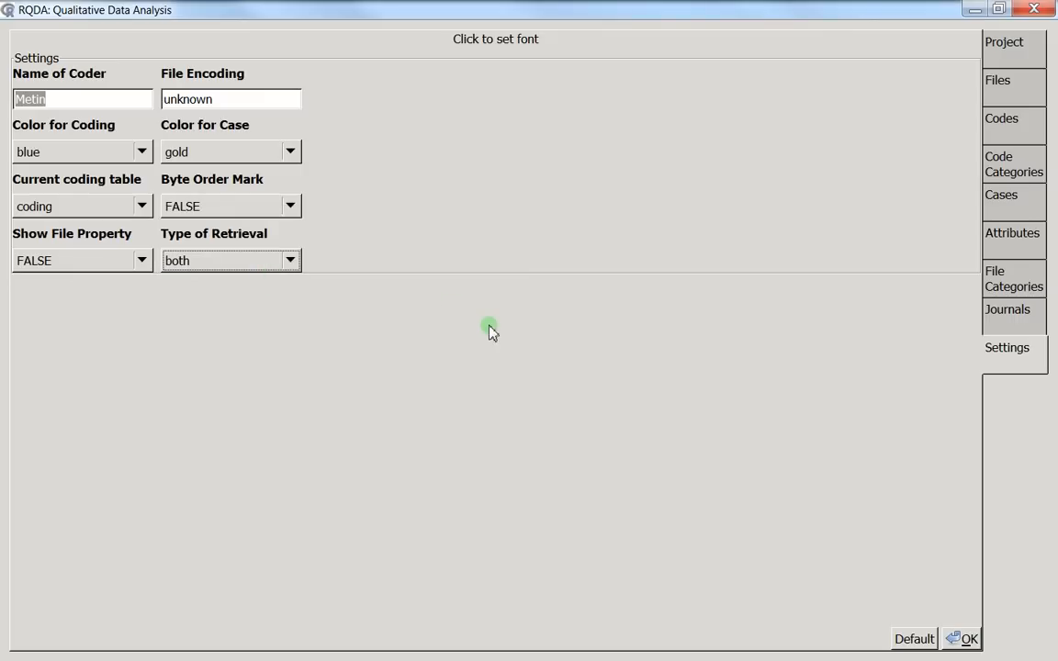
pyautogui.moveTo(891, 613)
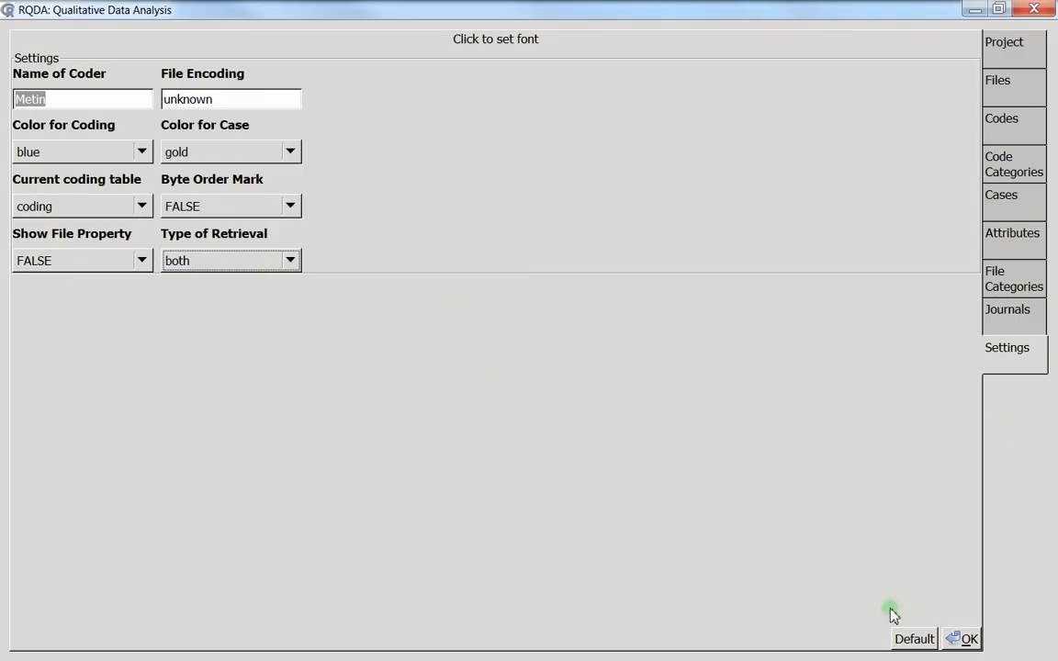
pyautogui.click(1014, 280)
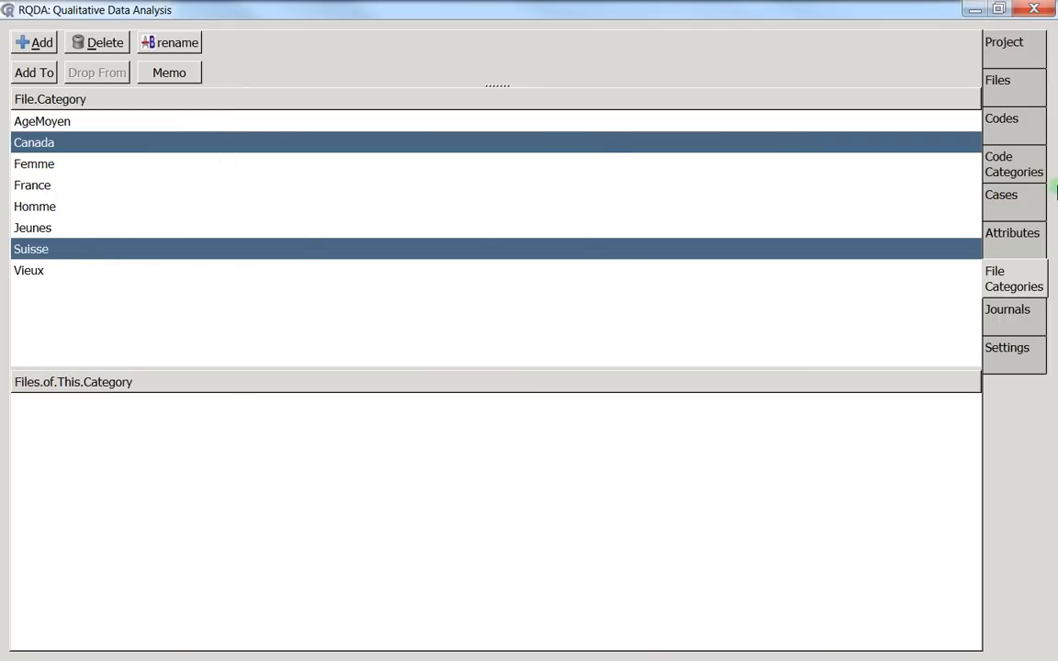
# - Review the cases and social network codes, then return to Settings with retrieval still both
pyautogui.click(1001, 195)
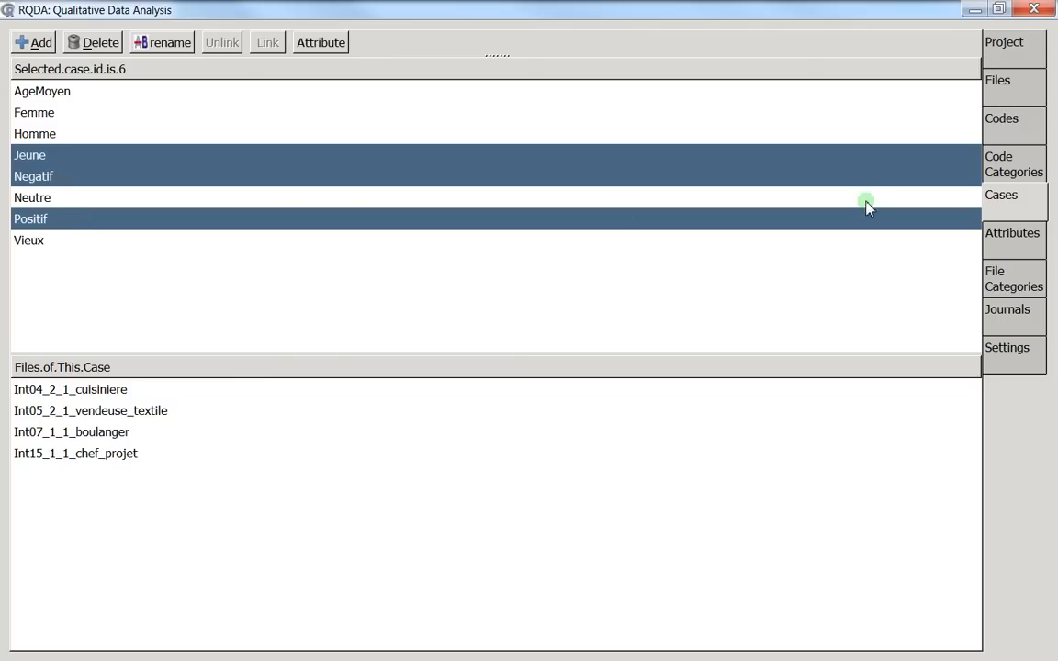
pyautogui.click(1014, 163)
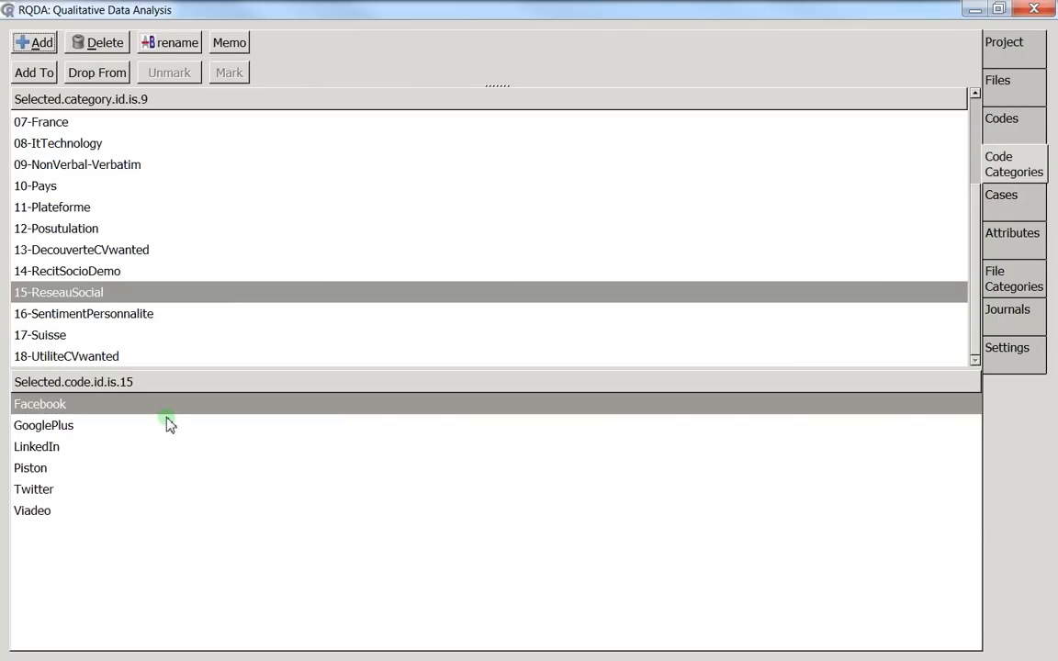
pyautogui.moveTo(463, 353)
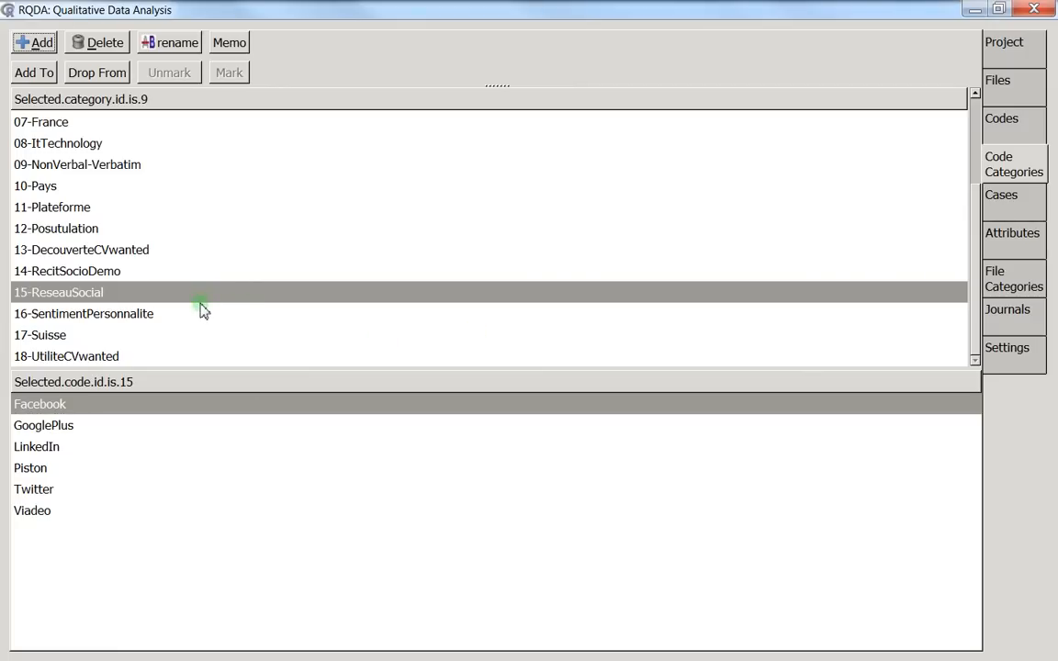
pyautogui.moveTo(183, 324)
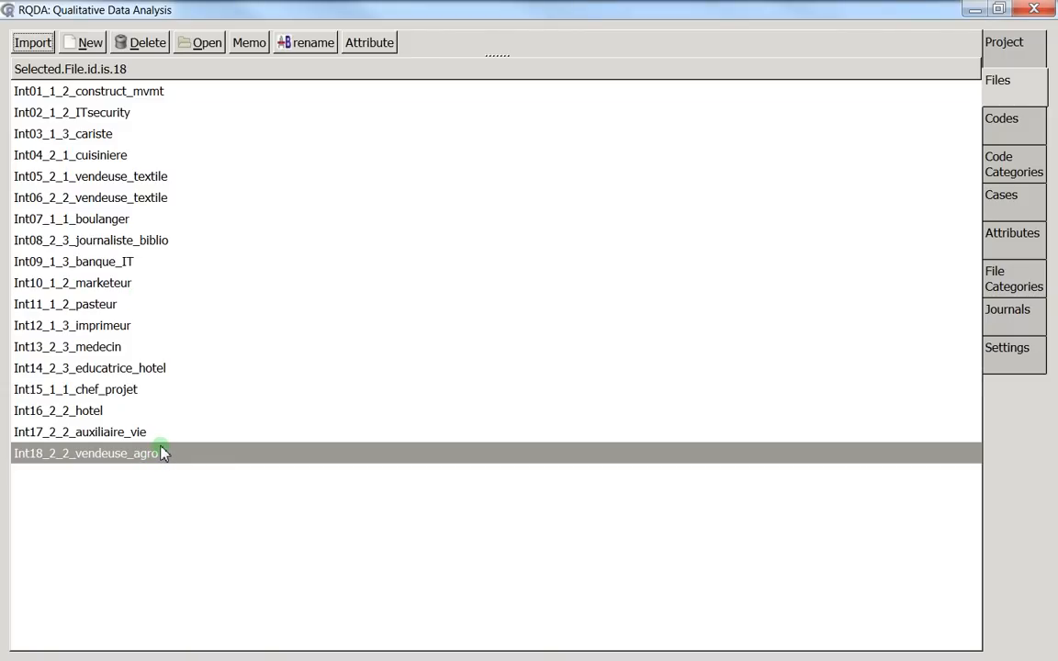
pyautogui.click(1007, 347)
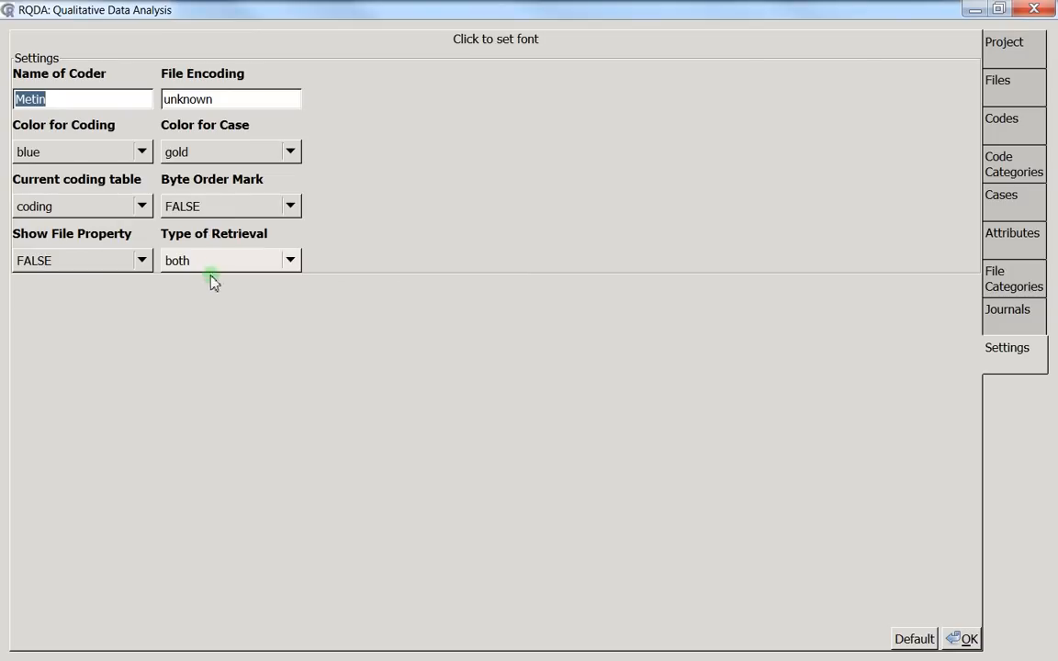
pyautogui.moveTo(891, 117)
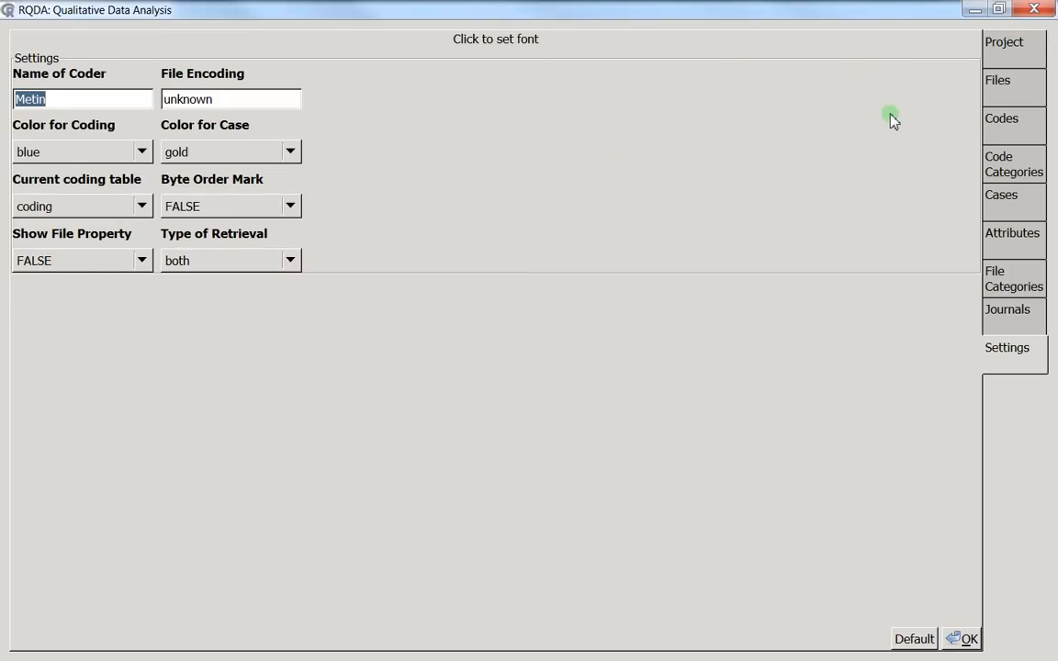
# - Set Type of Retrieval to 'filecategory' in Settings and show the Femme category's nine files
pyautogui.click(1007, 309)
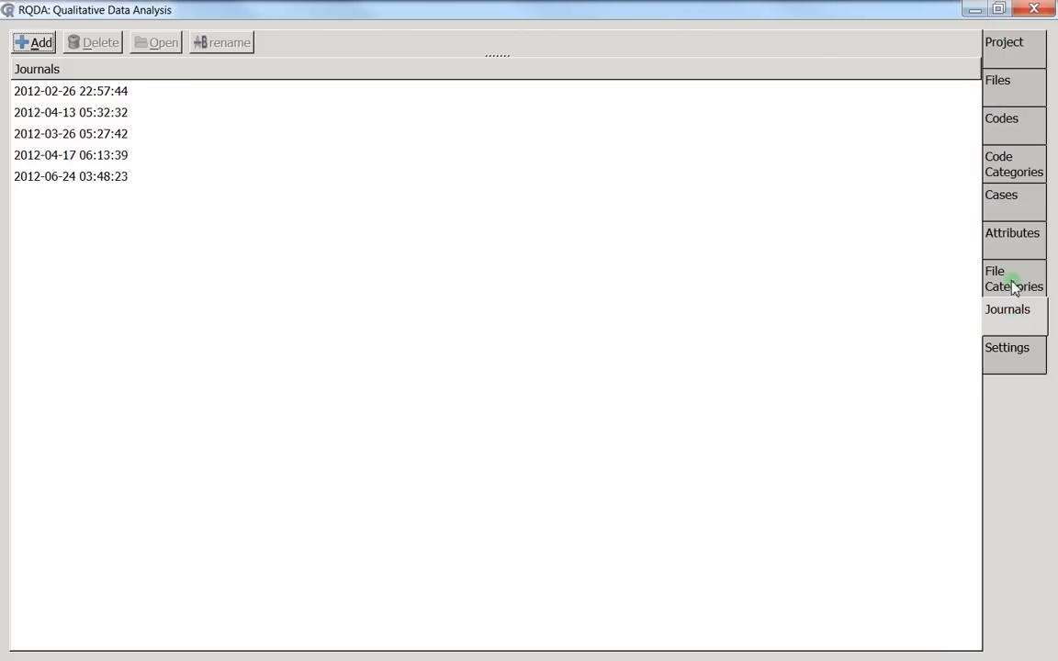
pyautogui.click(1014, 279)
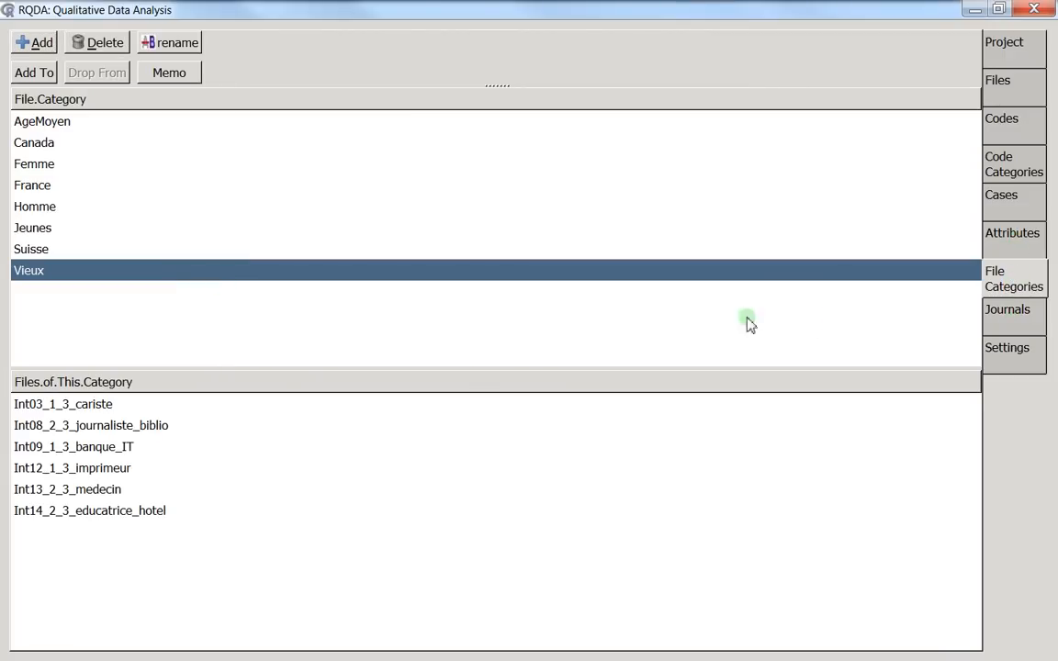
pyautogui.click(1007, 348)
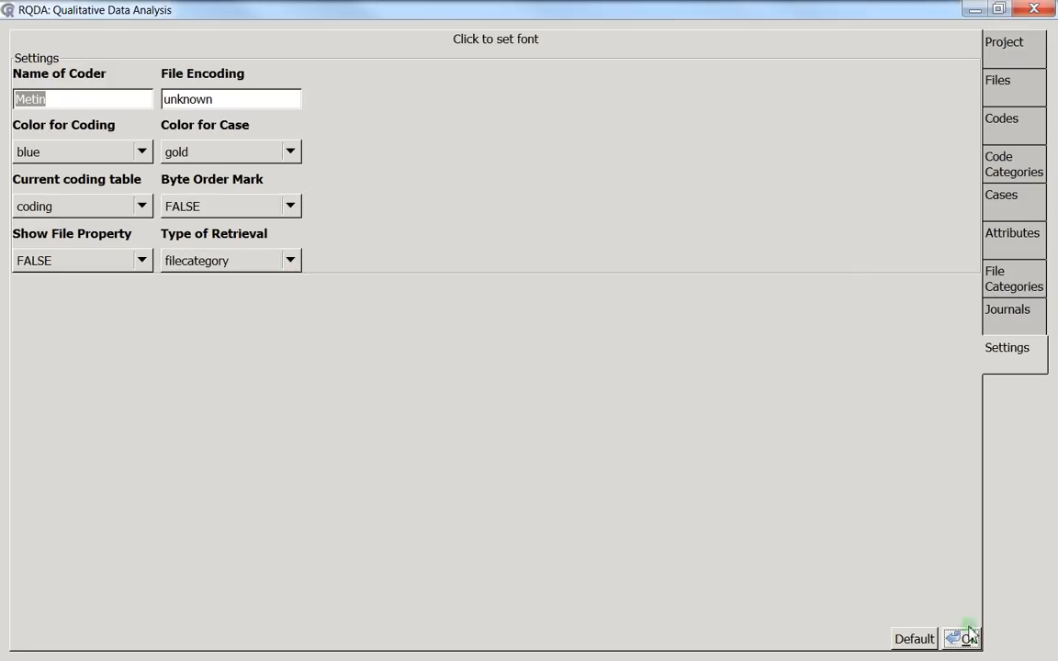
pyautogui.click(1014, 280)
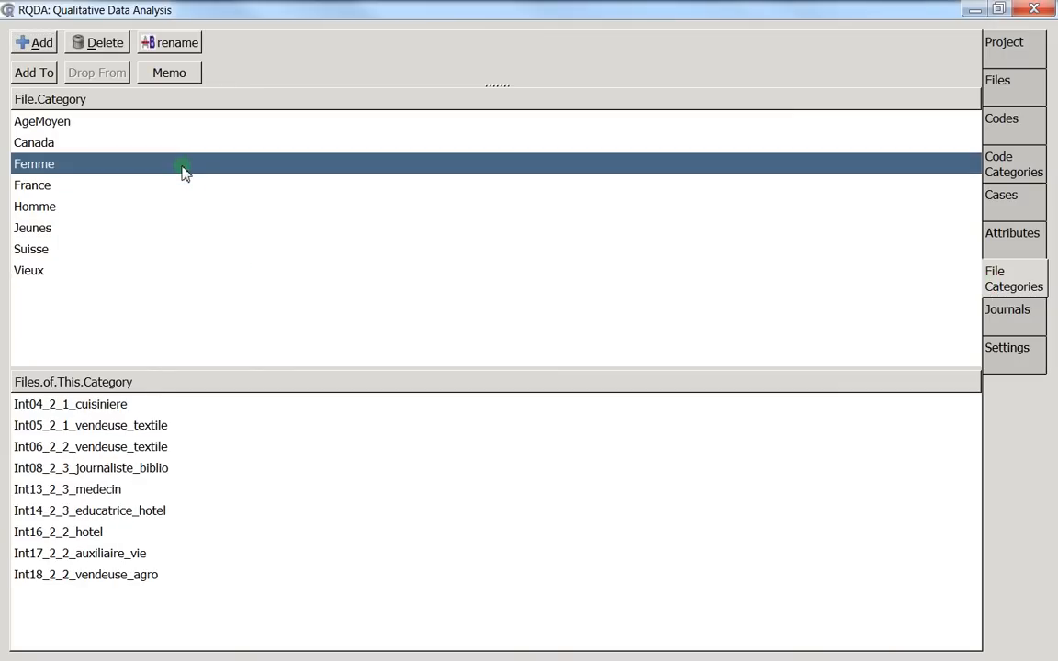
# - Try category combinations (Jeunes, France, Vieux) and settle on Femme plus Jeunes, leaving two shared files
pyautogui.click(33, 228)
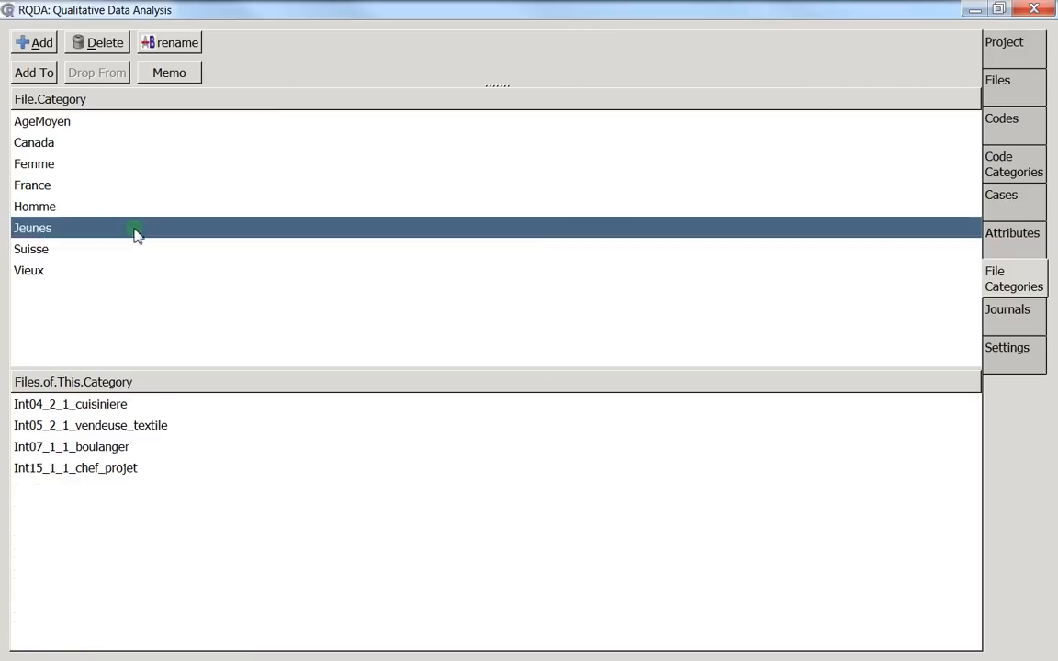
pyautogui.click(33, 184)
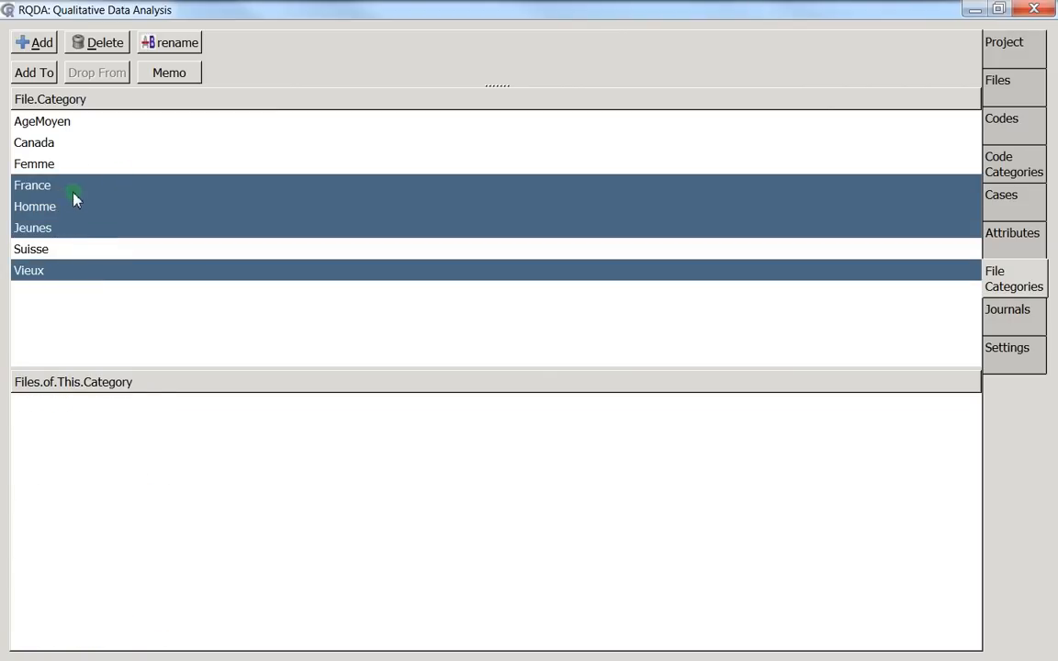
pyautogui.click(33, 184)
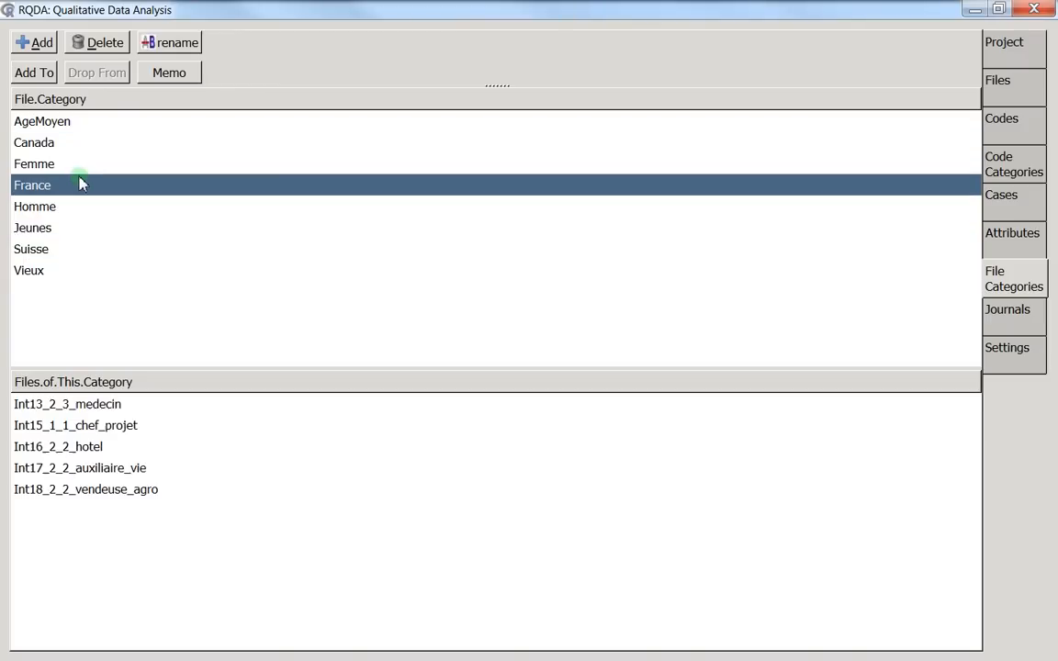
pyautogui.click(29, 270)
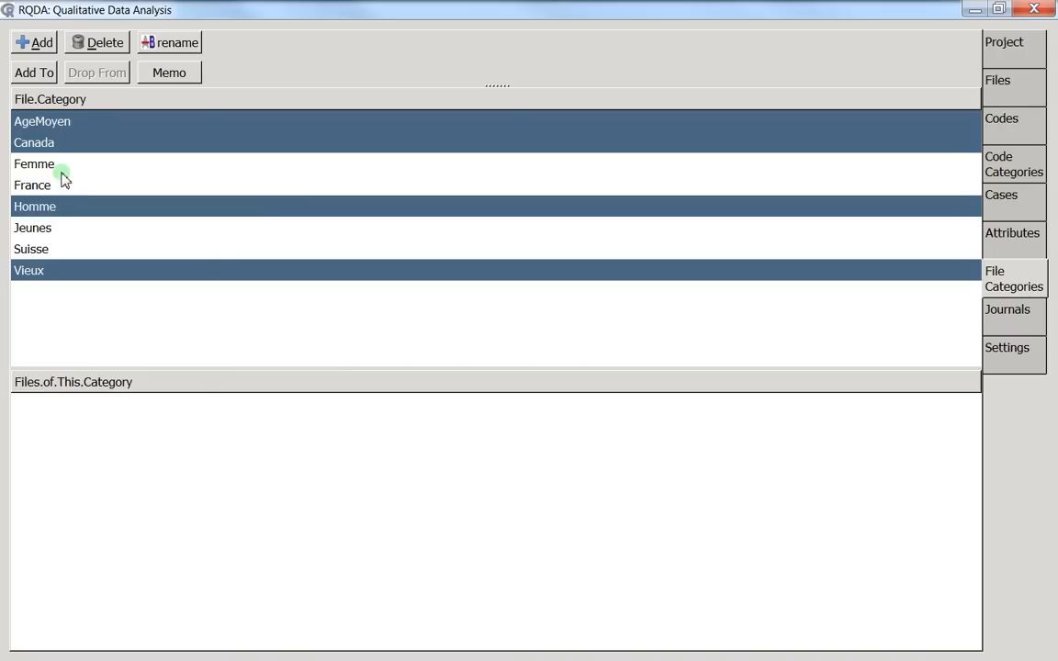
pyautogui.click(33, 143)
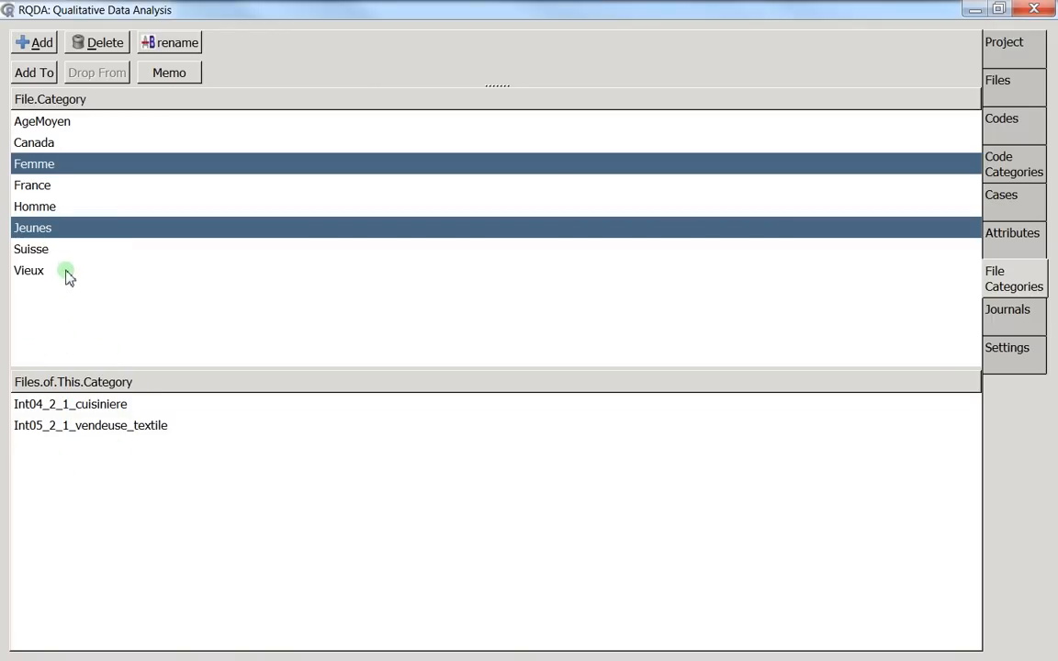
pyautogui.click(29, 270)
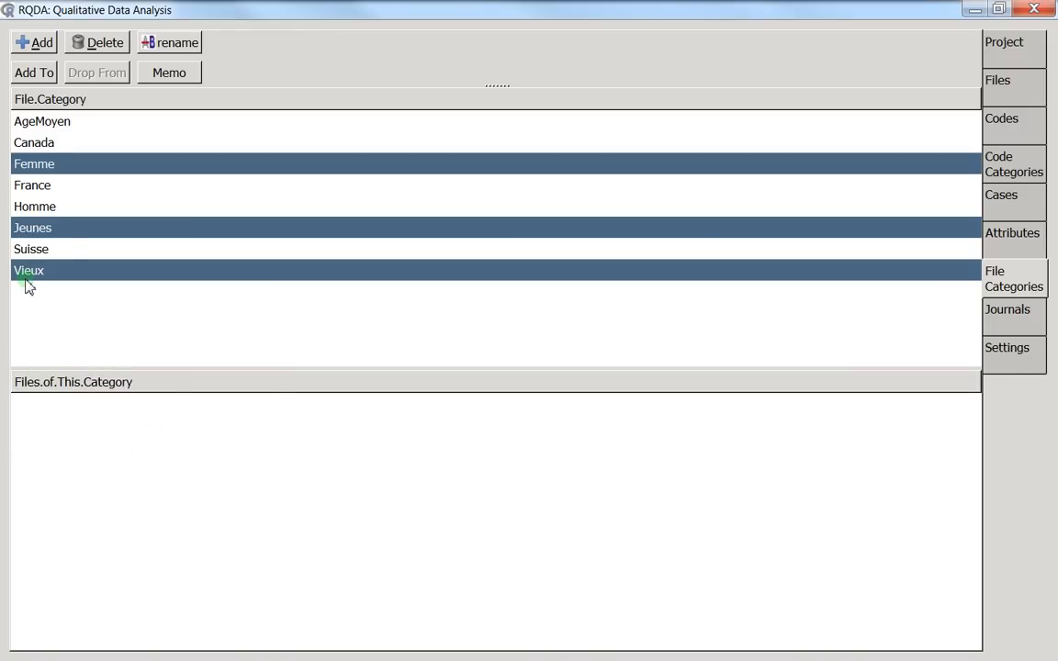
pyautogui.click(33, 227)
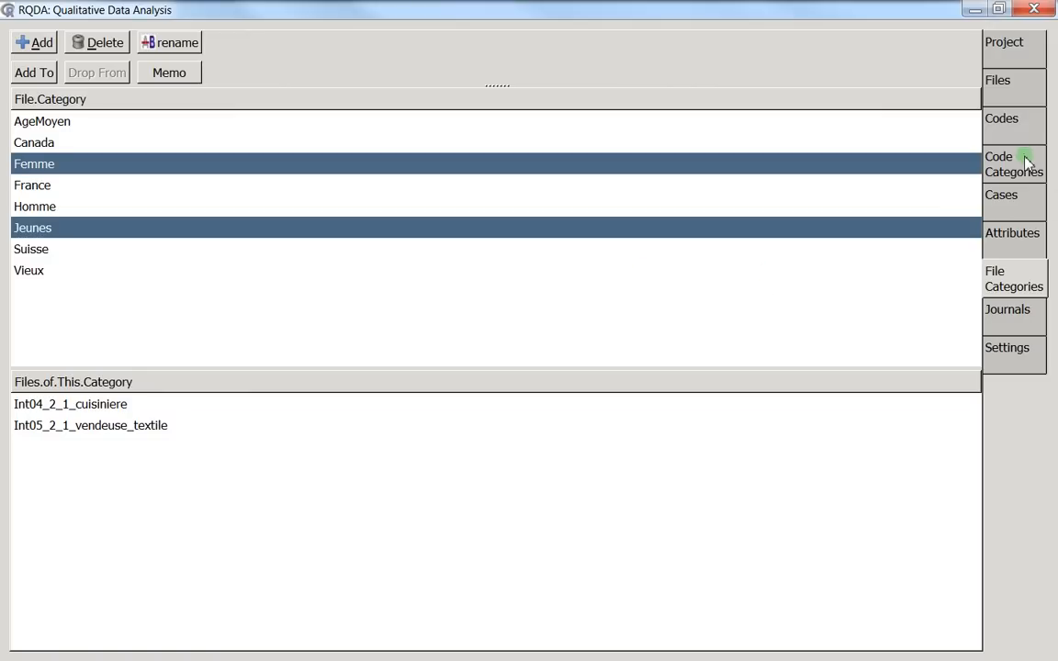
pyautogui.moveTo(73, 463)
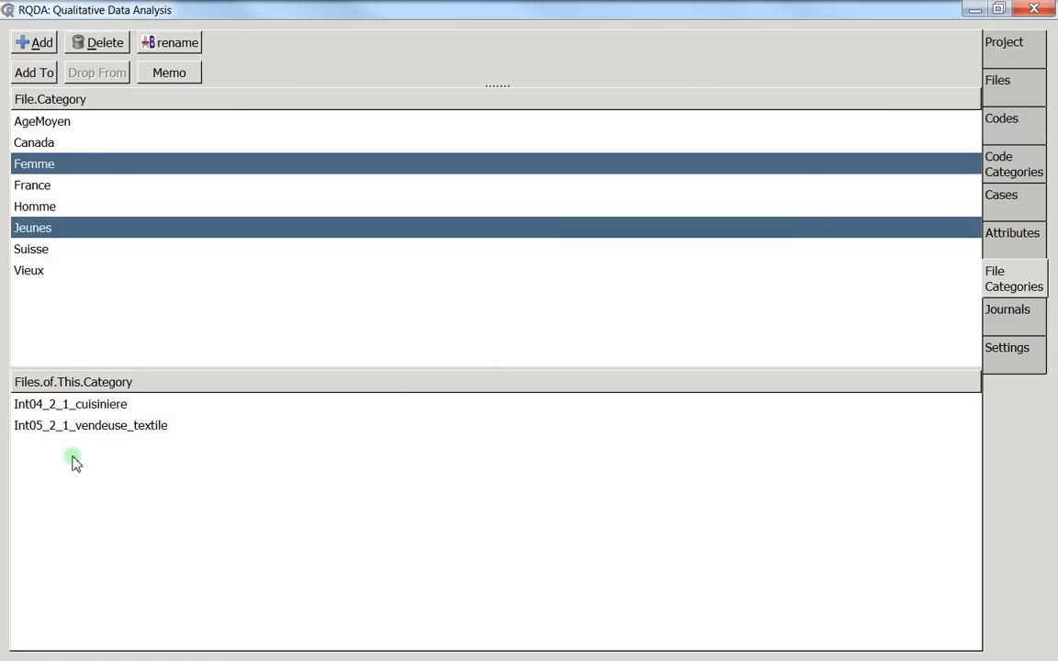
pyautogui.moveTo(154, 412)
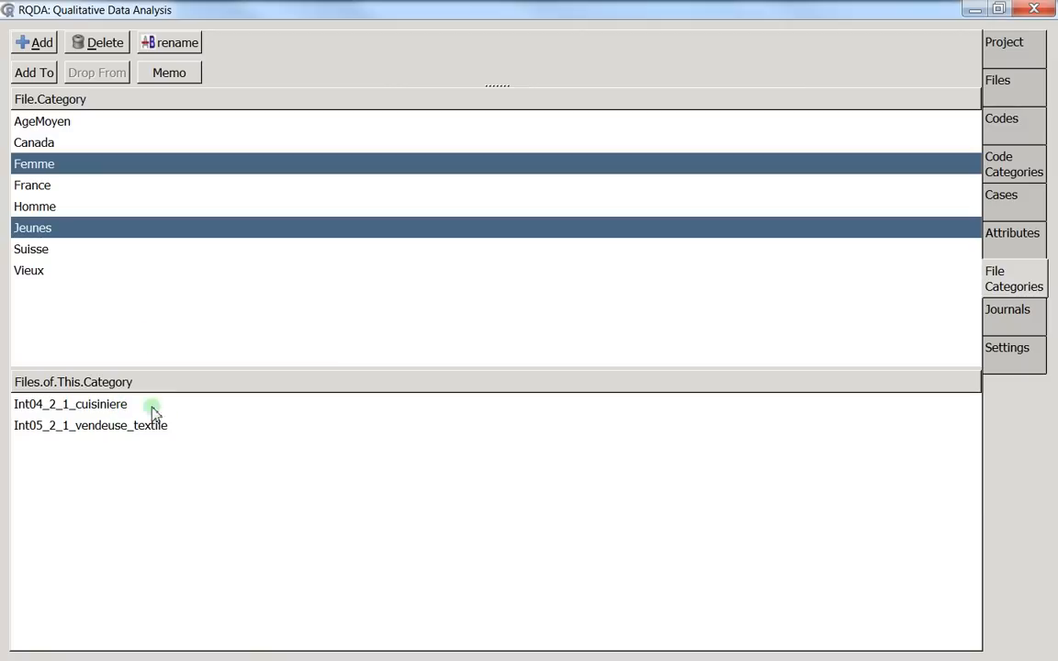